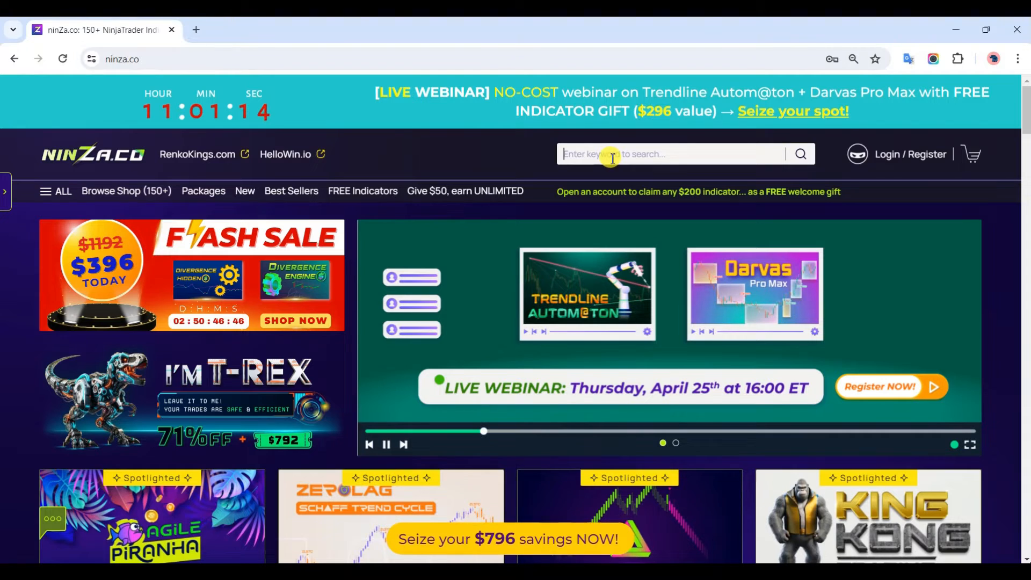
Search the ninZa.co site for 'Cosmik' and choose the Cosmik Z-TP suggestion
{"action": "type", "text": "Cosm"}
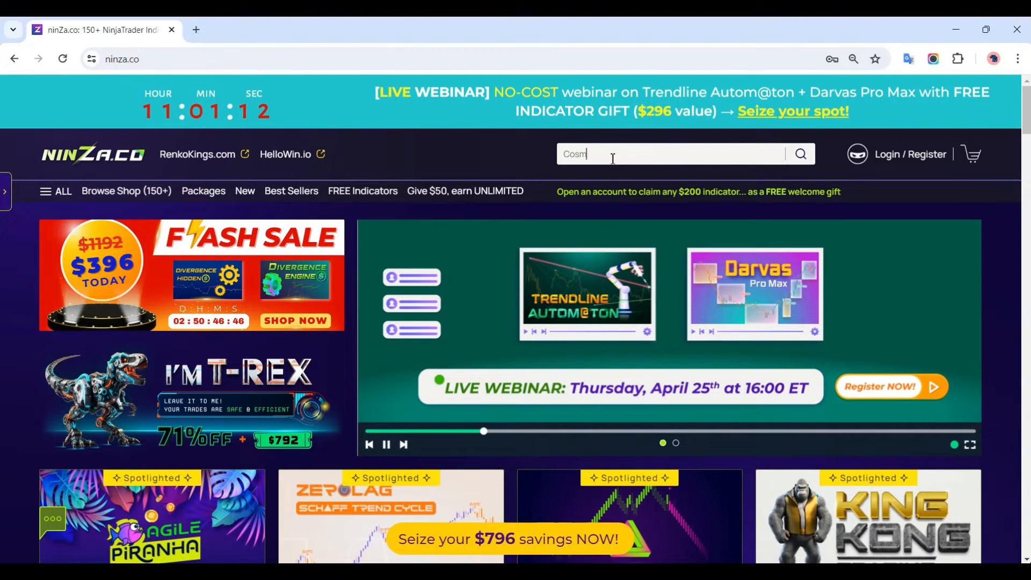
{"action": "type", "text": "ik"}
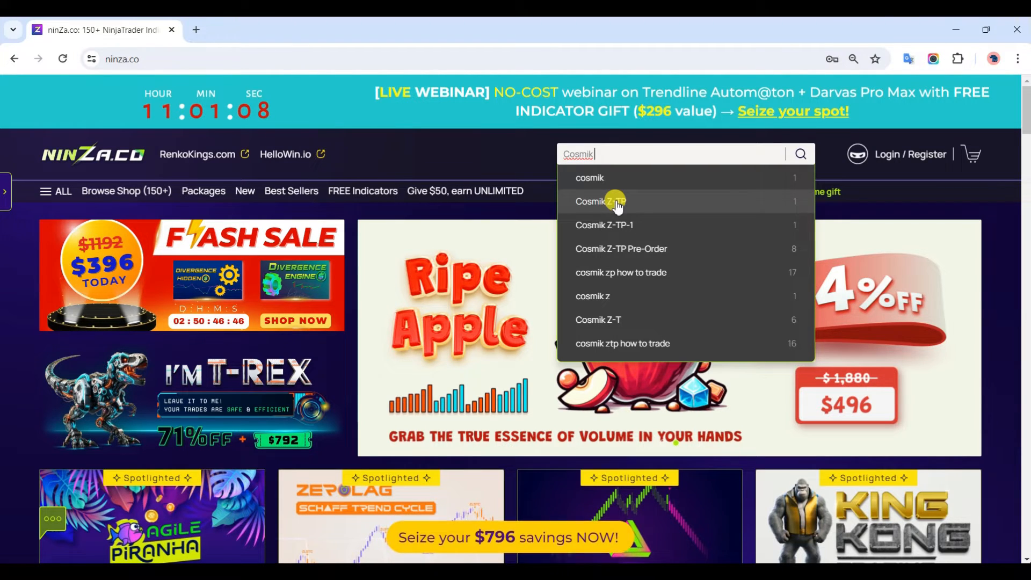
{"action": "left_click", "coordinate": [600, 201]}
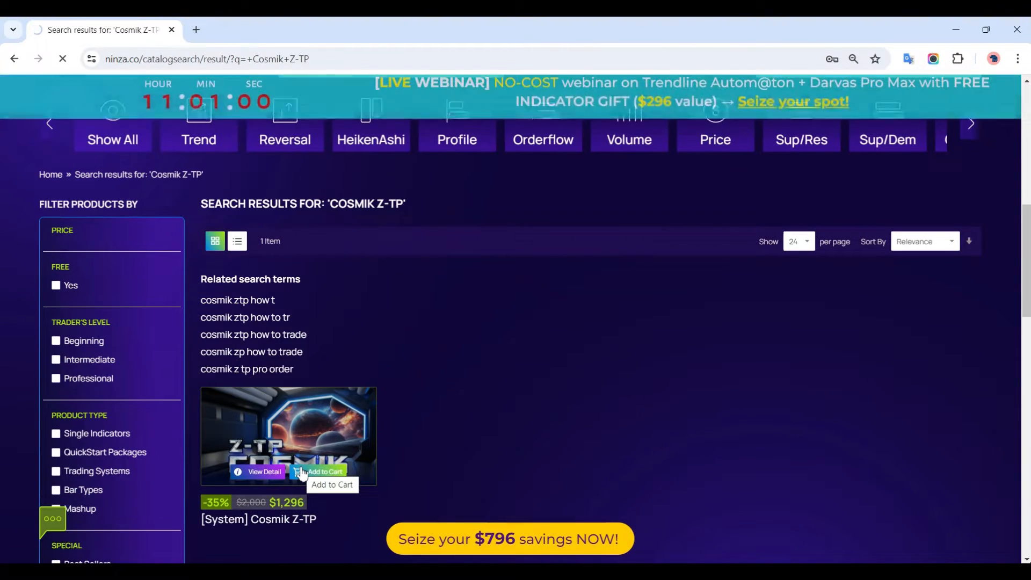
View the Cosmik Z-TP product detail page and expand its full key features description
{"action": "left_click", "coordinate": [264, 472]}
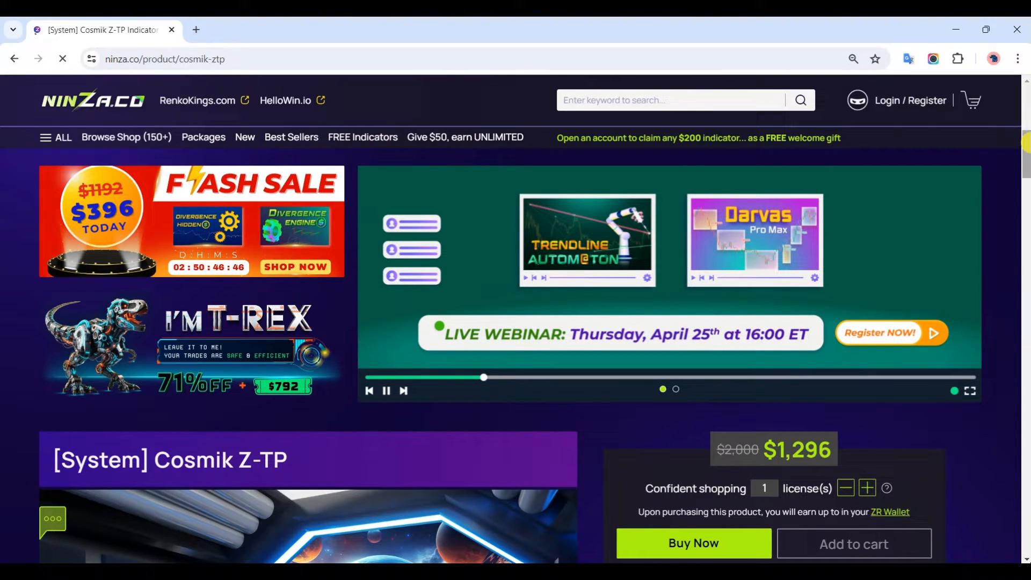
{"action": "scroll", "scroll_direction": "down", "scroll_amount": 3}
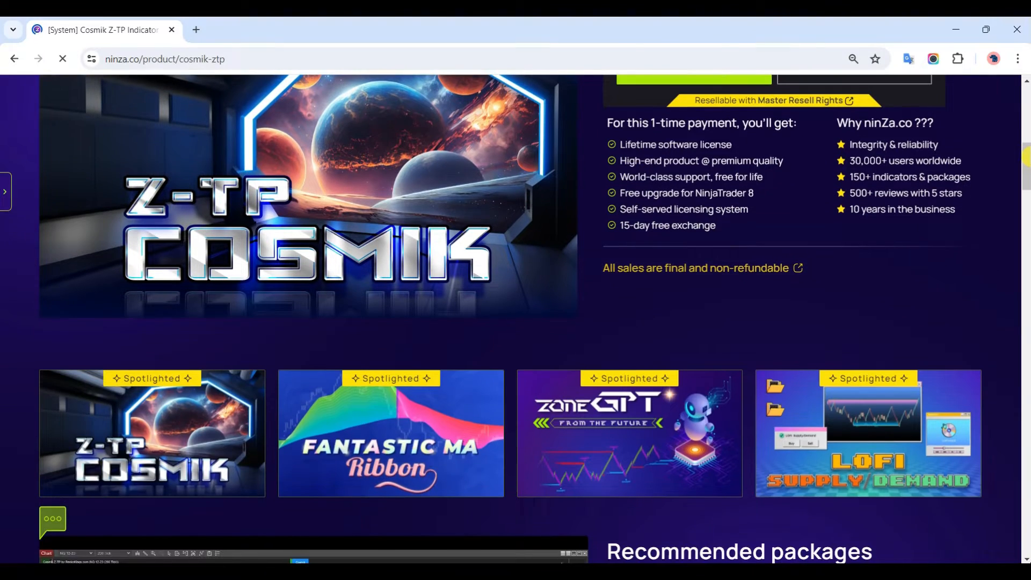
{"action": "scroll", "scroll_direction": "down", "scroll_amount": 3}
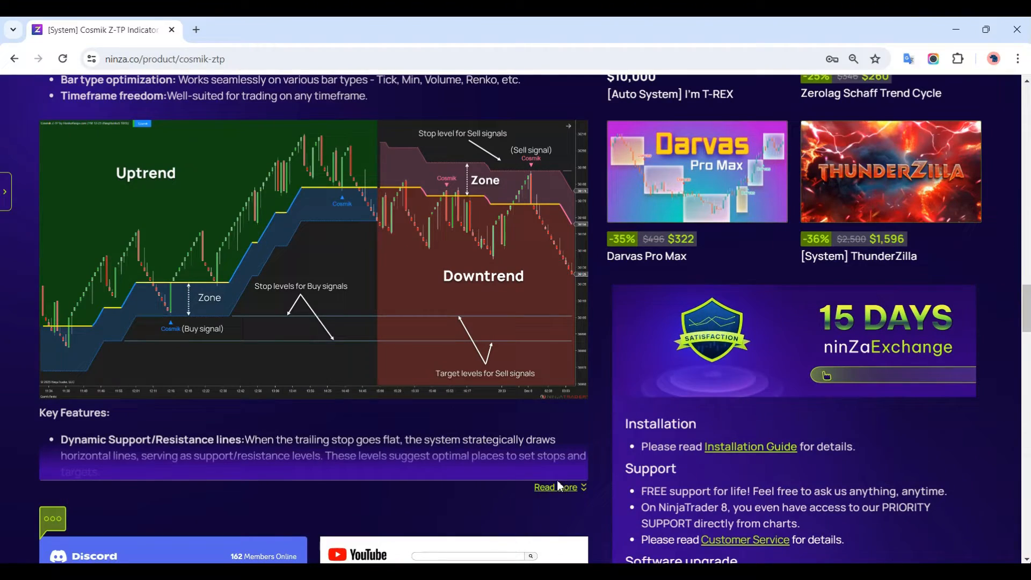
{"action": "left_click", "coordinate": [555, 487]}
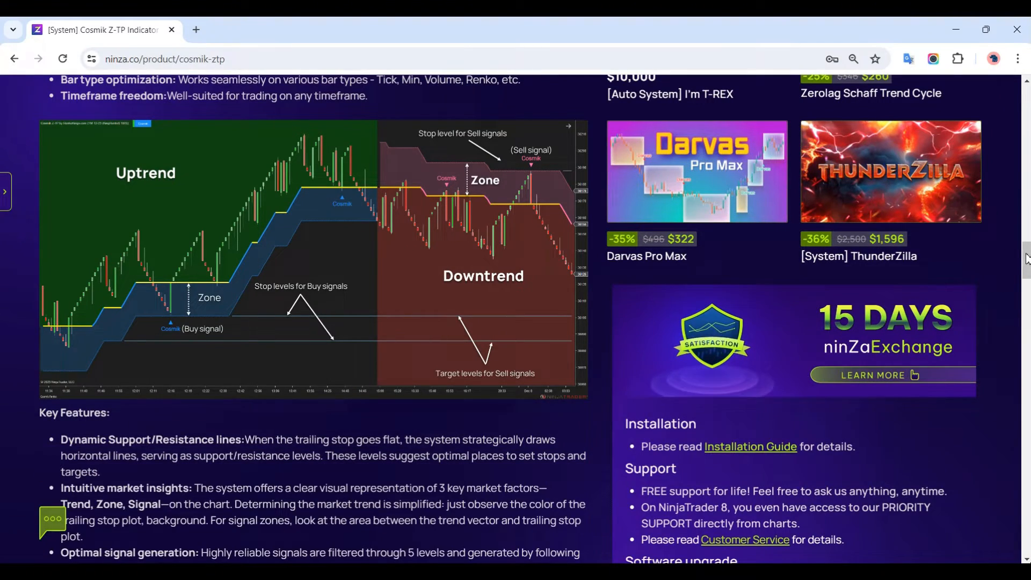
{"action": "scroll", "scroll_direction": "down", "scroll_amount": 3}
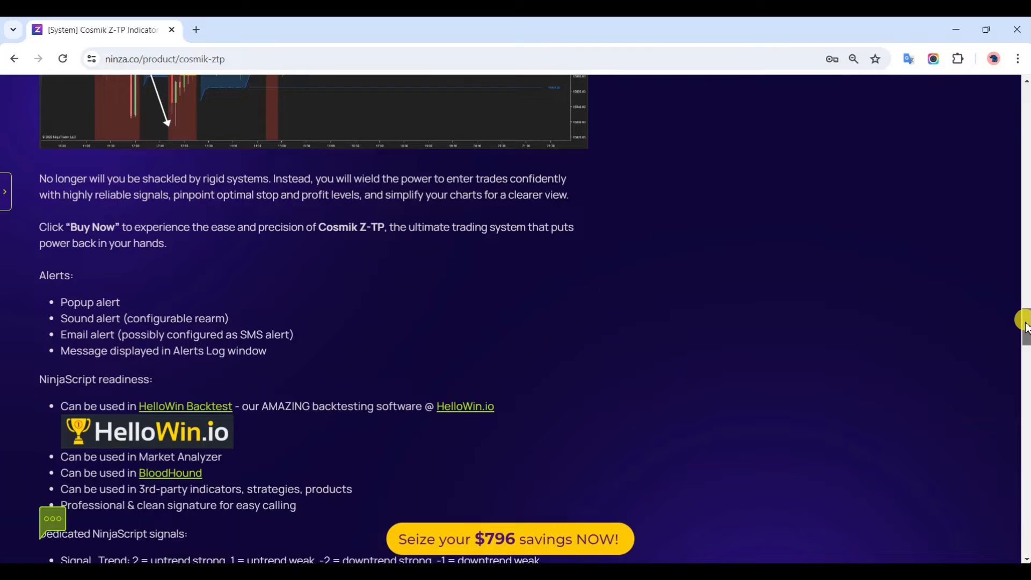
{"action": "scroll", "scroll_direction": "down", "scroll_amount": 3}
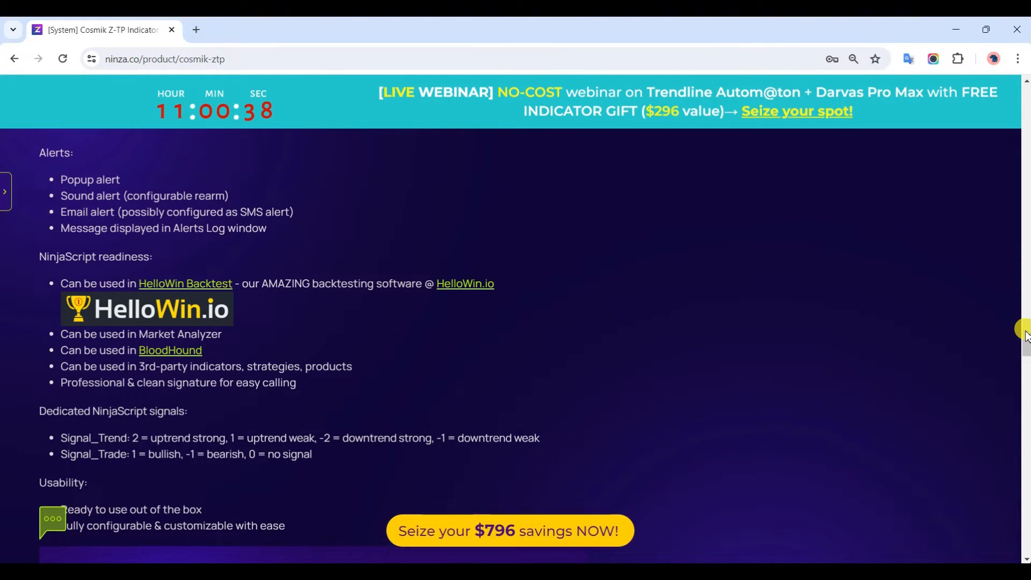
{"action": "scroll", "scroll_direction": "down", "scroll_amount": 3}
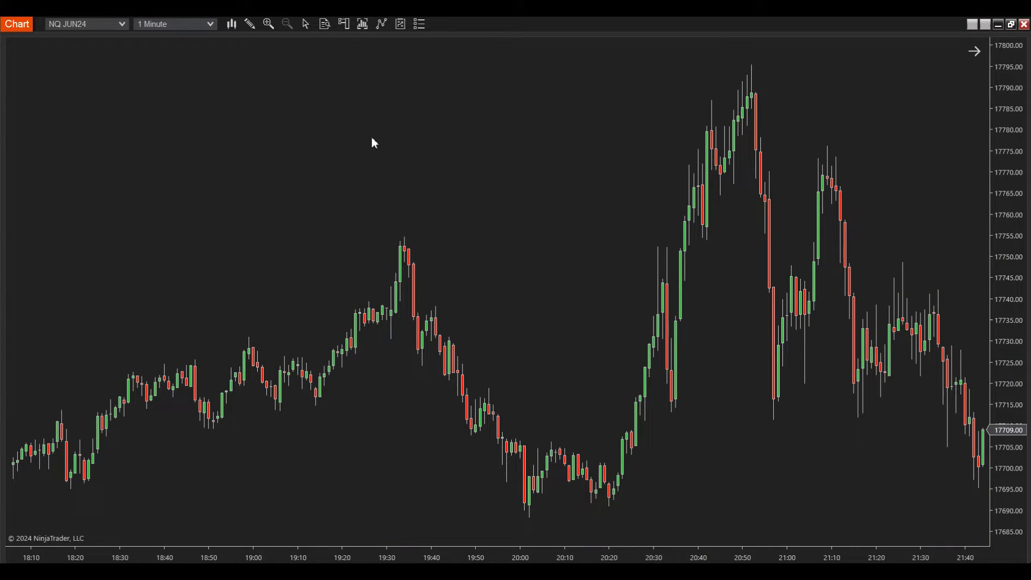
Add Cosmik Z-TP to the NQ chart with Signal: Trade plotted in Orchid and auto scale off
{"action": "right_click", "coordinate": [371, 143]}
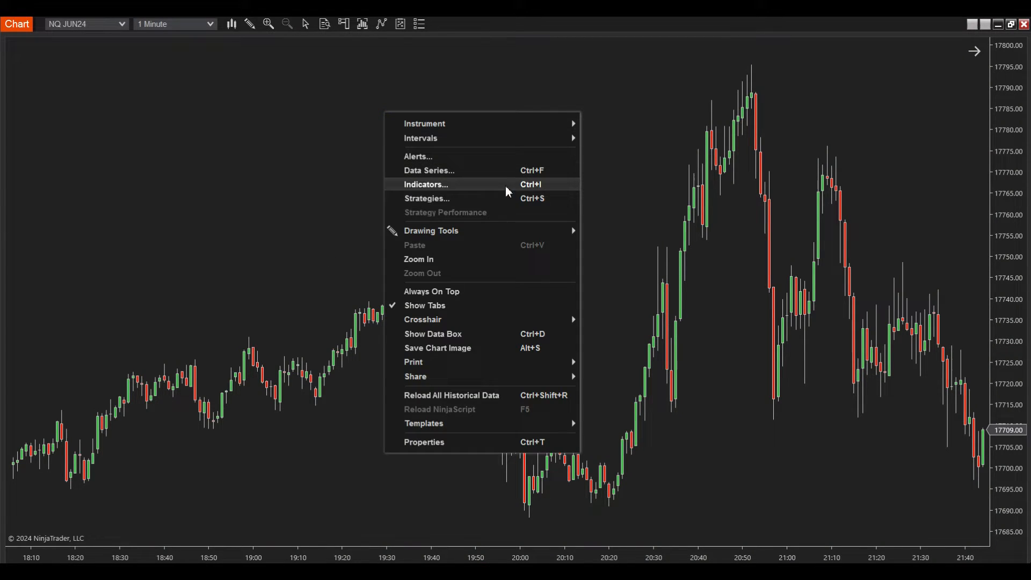
{"action": "left_click", "coordinate": [426, 184]}
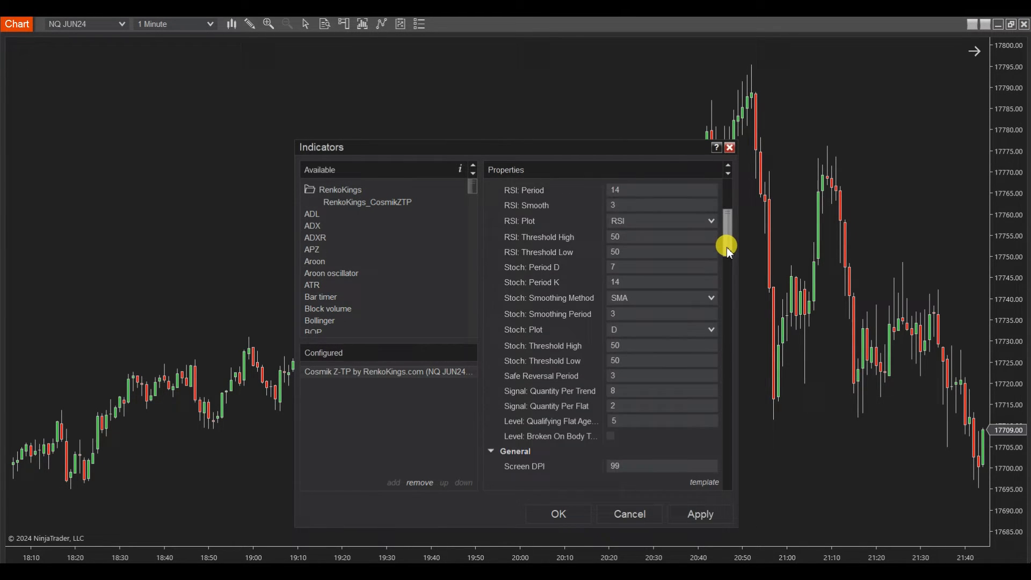
{"action": "scroll", "scroll_direction": "down", "scroll_amount": 3}
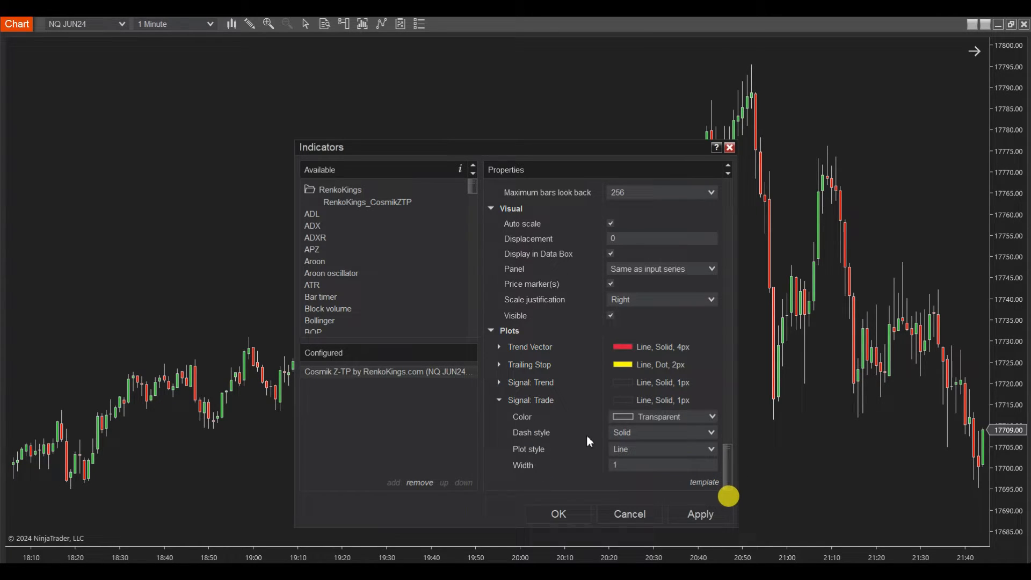
{"action": "left_click", "coordinate": [710, 417]}
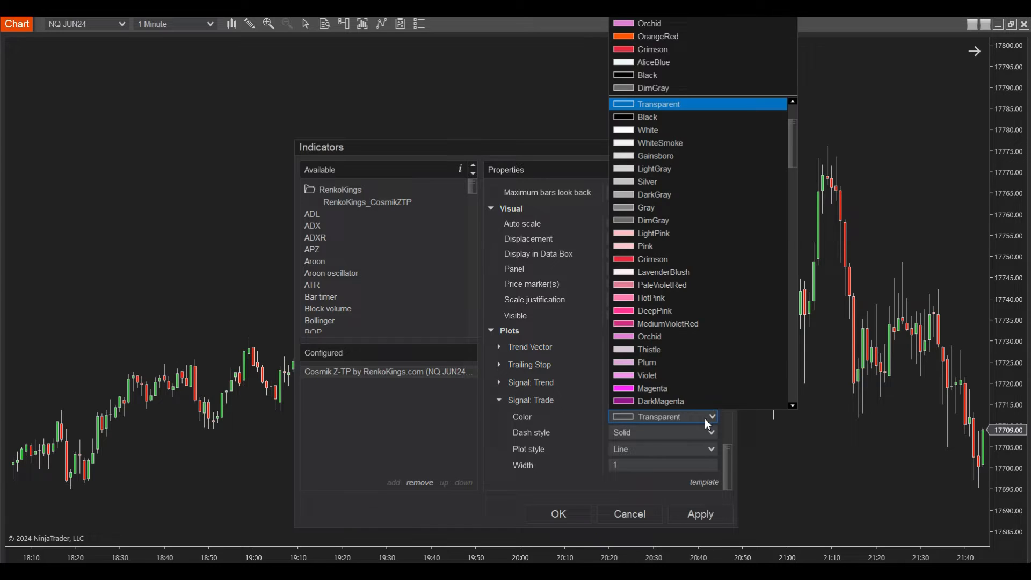
{"action": "left_click", "coordinate": [648, 336]}
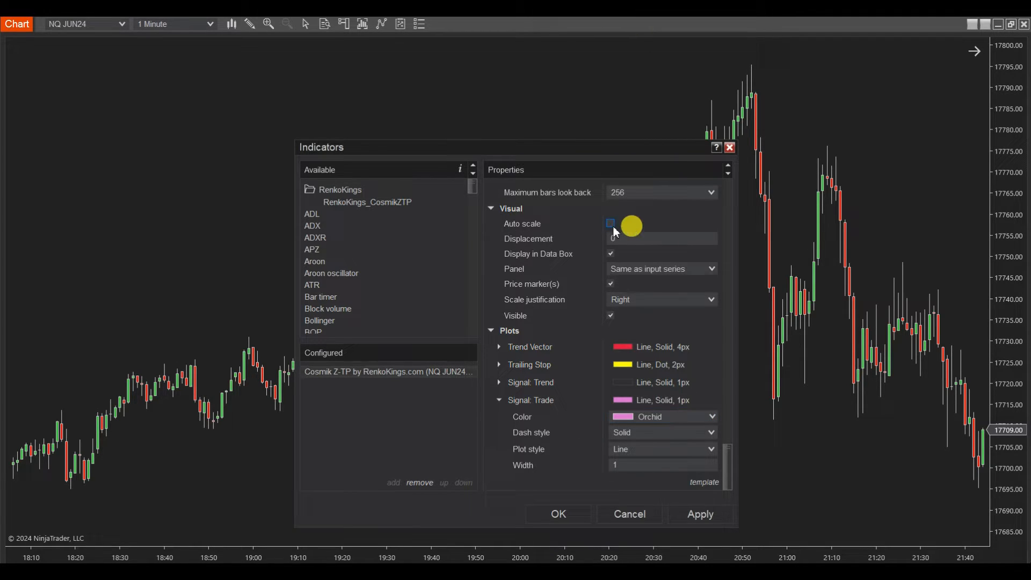
{"action": "mouse_move", "coordinate": [557, 513]}
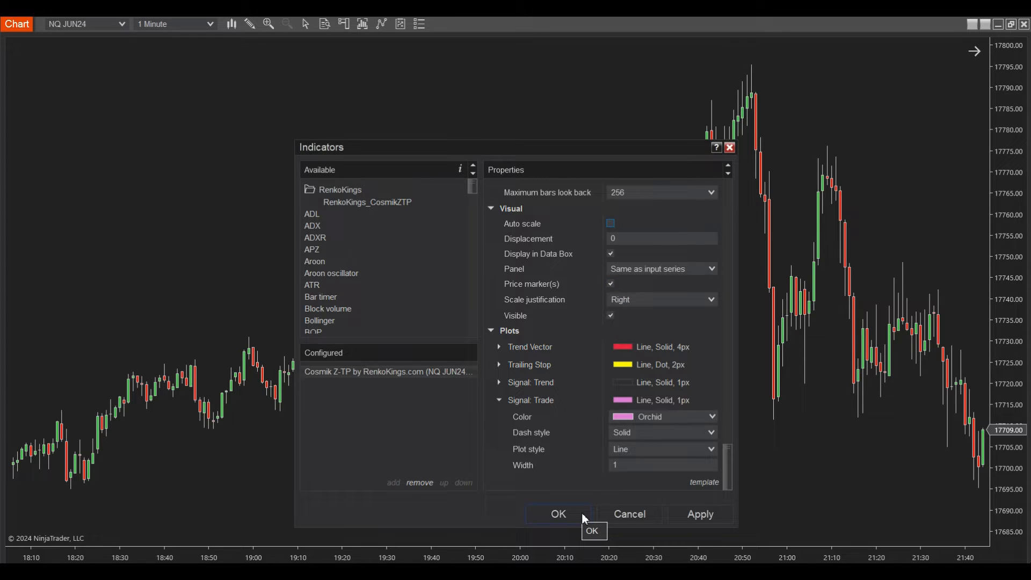
{"action": "left_click", "coordinate": [557, 514]}
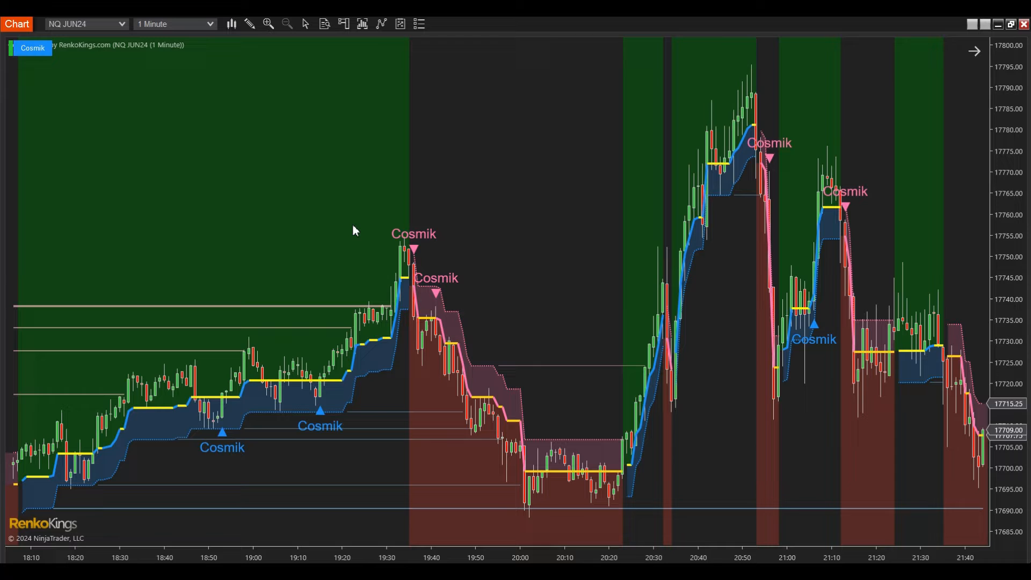
Show the Data Box with a local crosshair to read bar values, then close the readout
{"action": "right_click", "coordinate": [493, 145]}
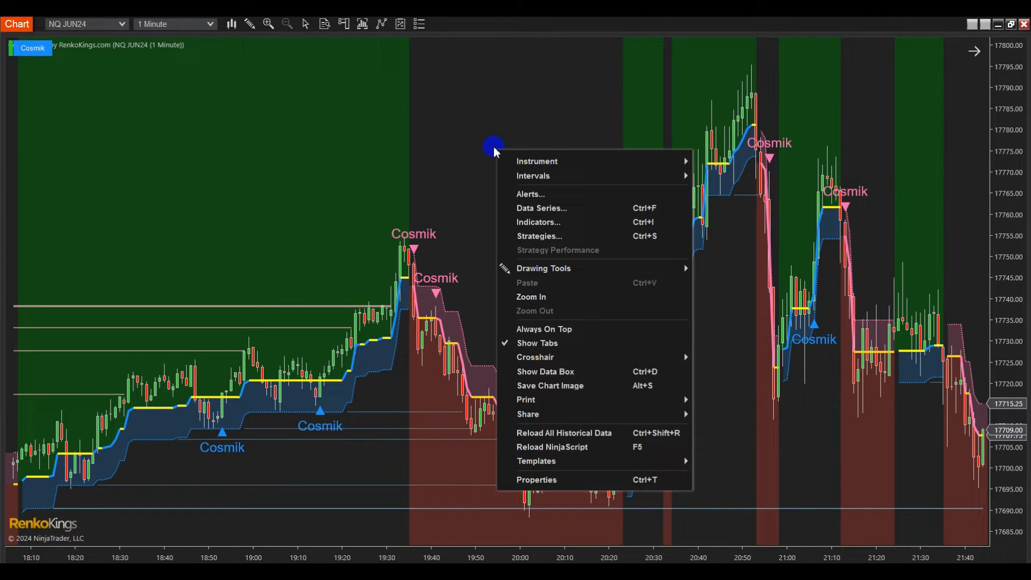
{"action": "mouse_move", "coordinate": [681, 378]}
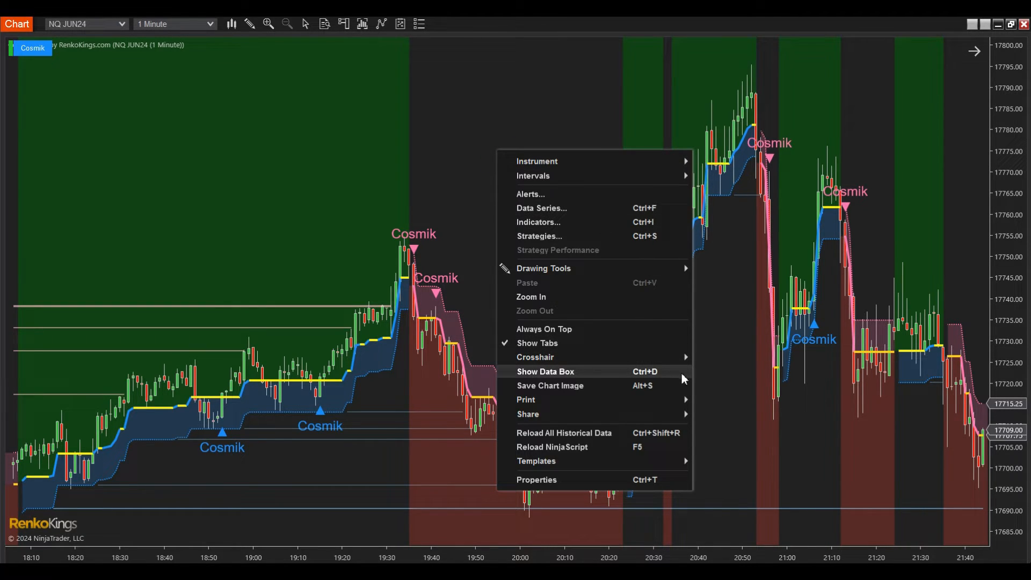
{"action": "left_click", "coordinate": [545, 371]}
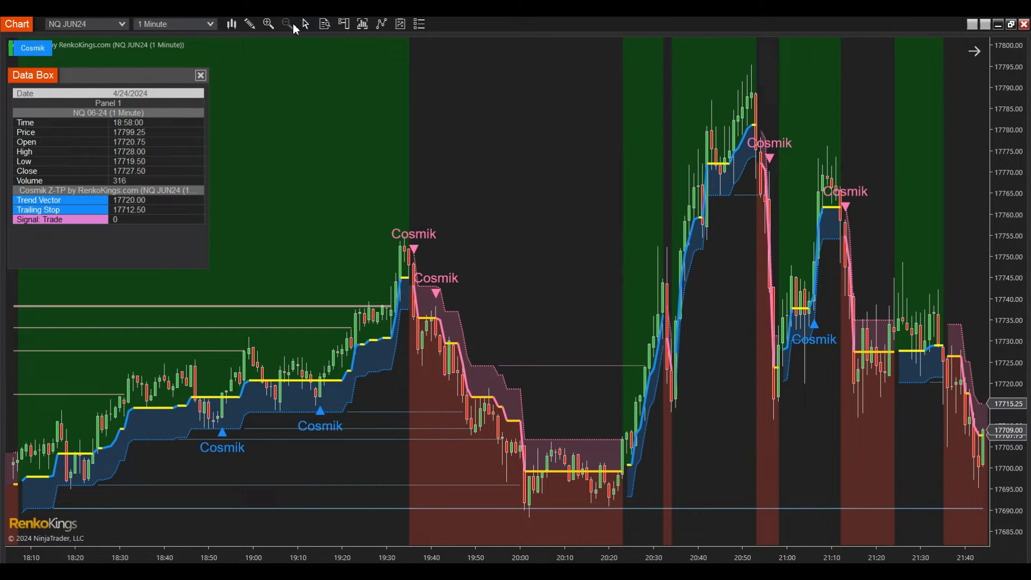
{"action": "left_click", "coordinate": [304, 24]}
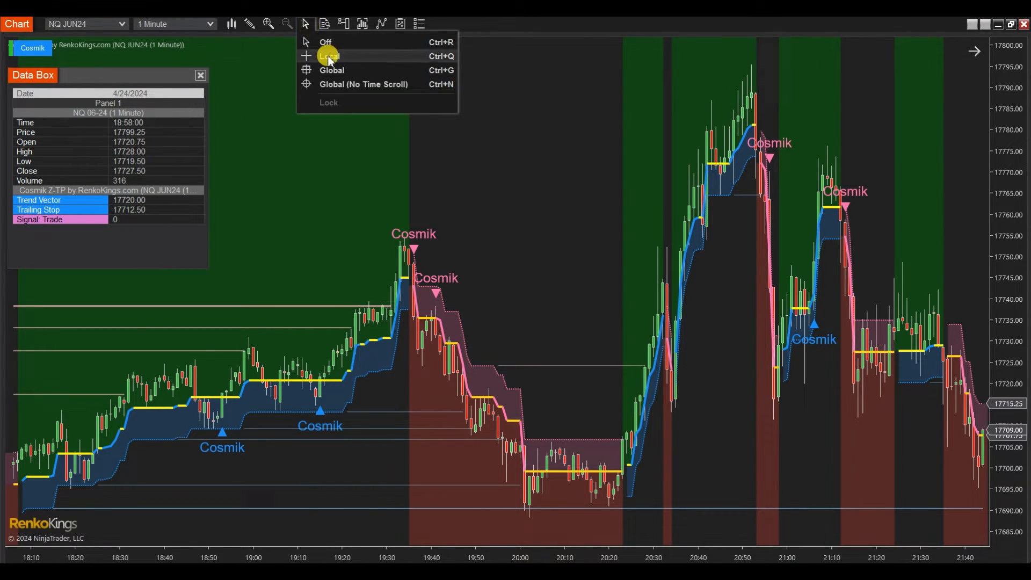
{"action": "left_click", "coordinate": [330, 56]}
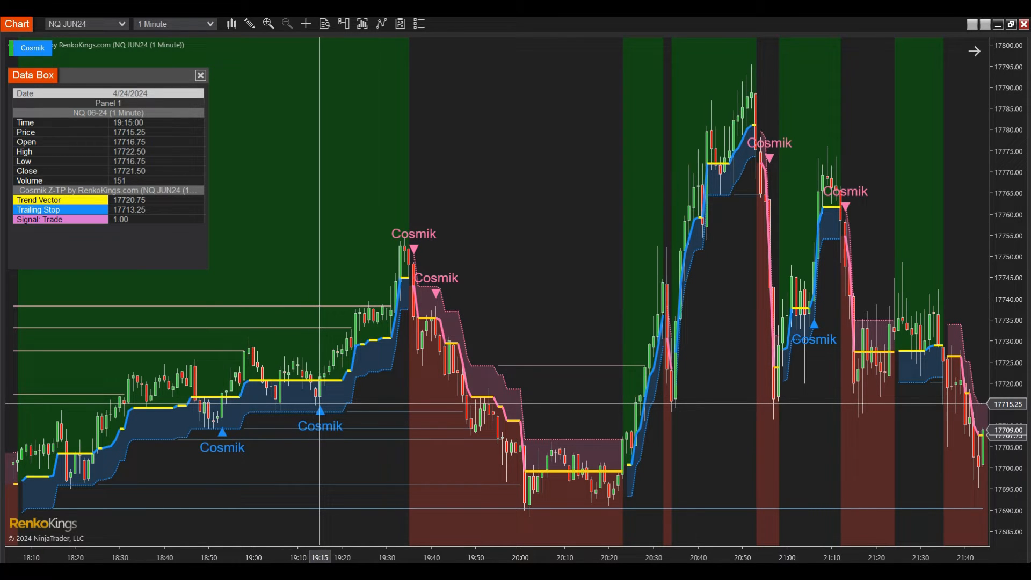
{"action": "mouse_move", "coordinate": [406, 333]}
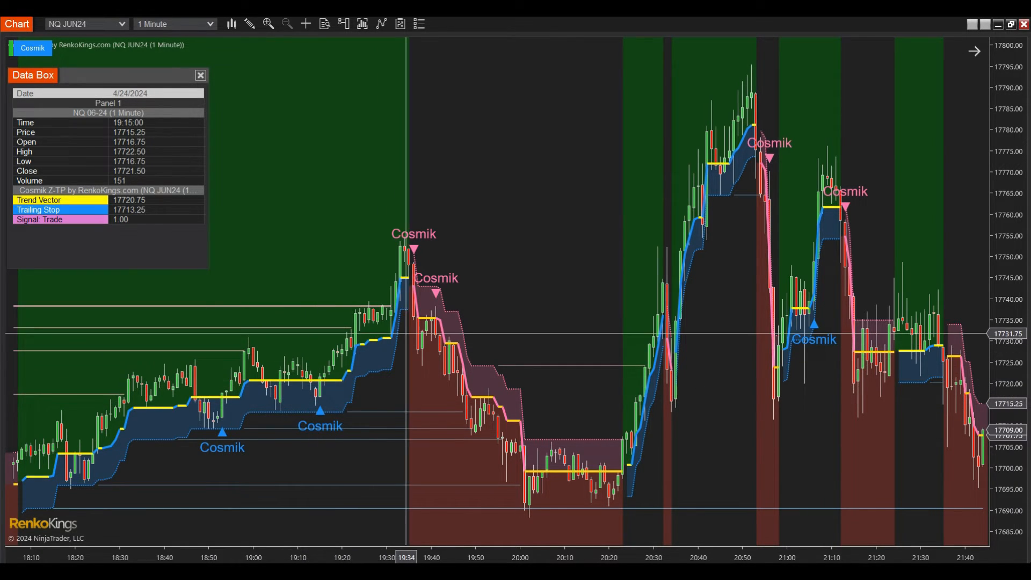
{"action": "mouse_move", "coordinate": [412, 315]}
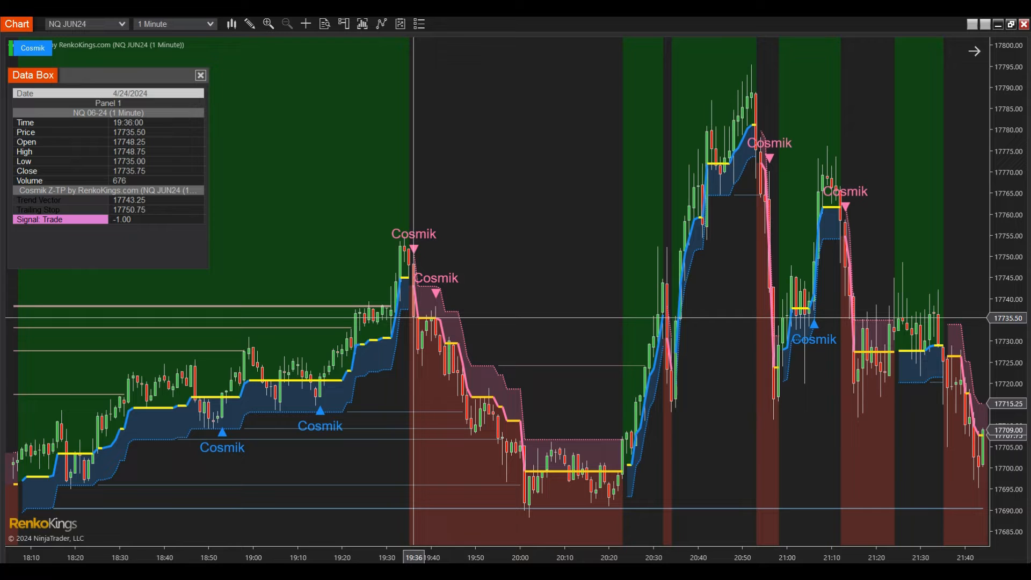
{"action": "mouse_move", "coordinate": [433, 322]}
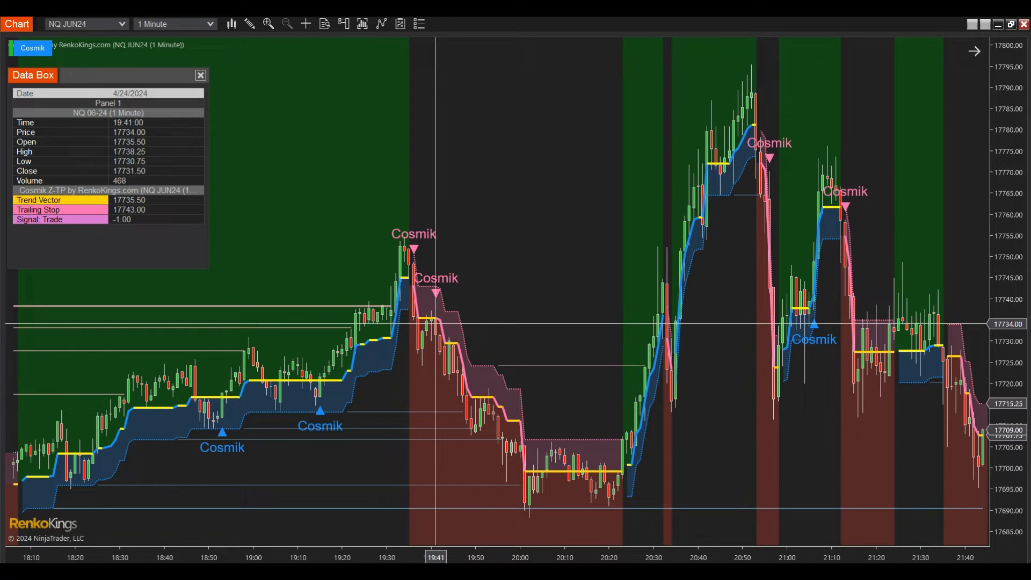
{"action": "mouse_move", "coordinate": [513, 367]}
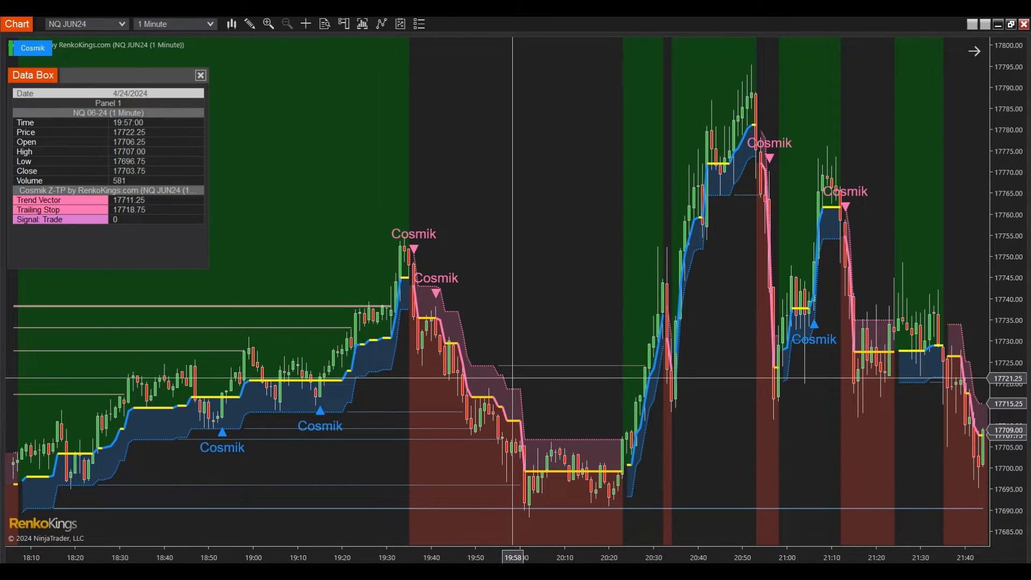
{"action": "mouse_move", "coordinate": [201, 82]}
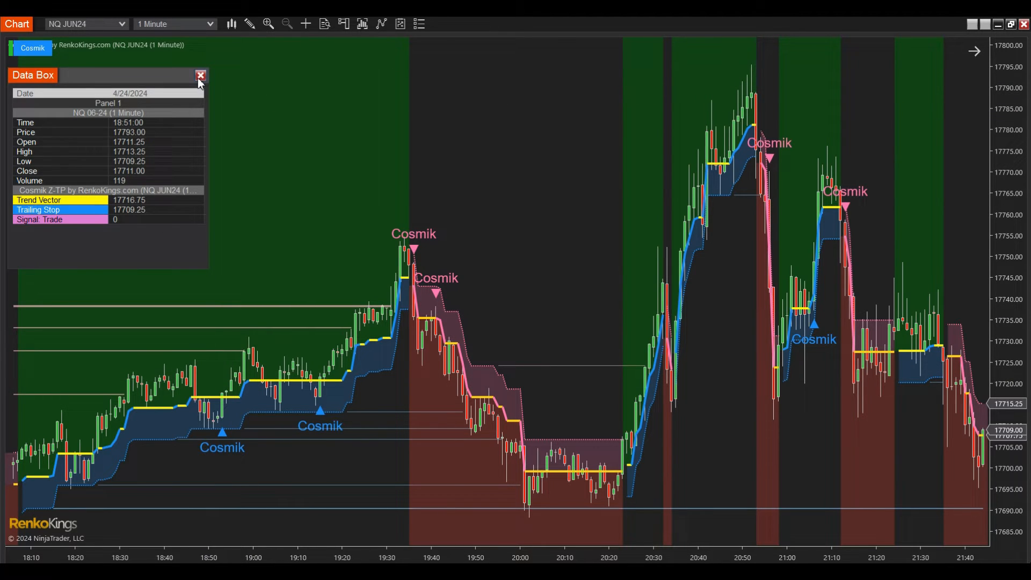
{"action": "left_click", "coordinate": [201, 75]}
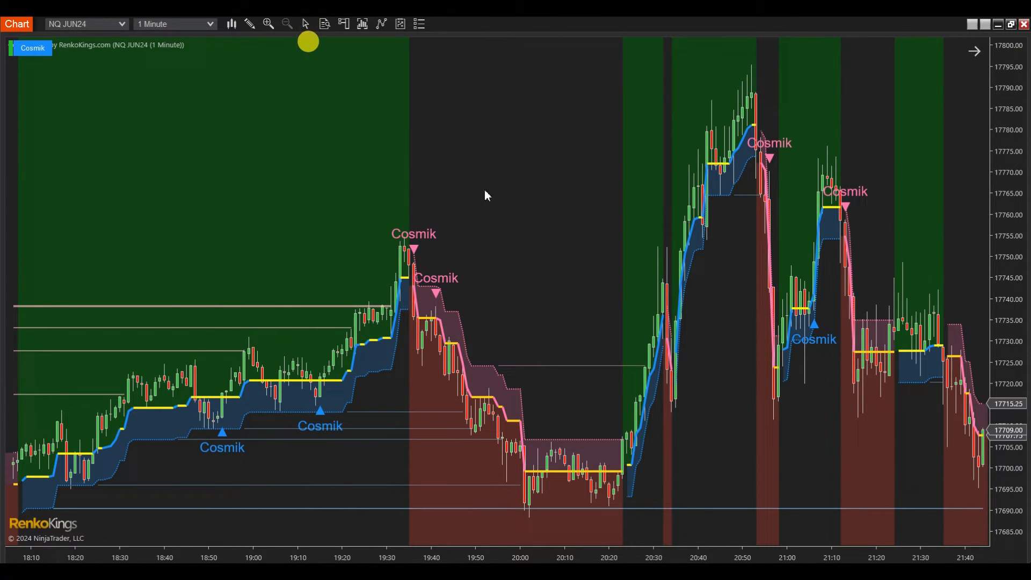
{"action": "mouse_move", "coordinate": [639, 238]}
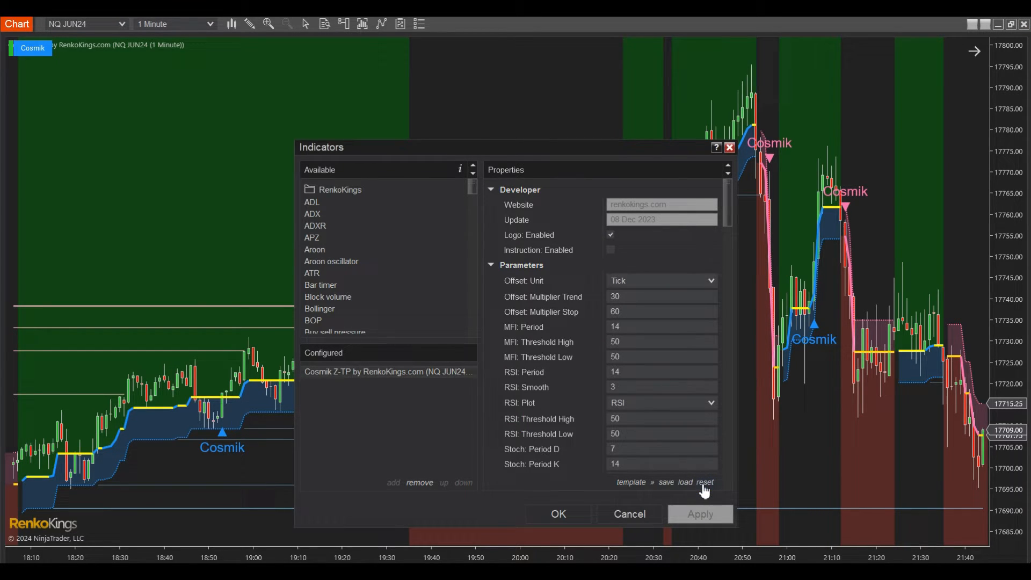
Reset Cosmik Z-TP's properties, disable its Logo and Instruction display, and apply
{"action": "left_click", "coordinate": [610, 250]}
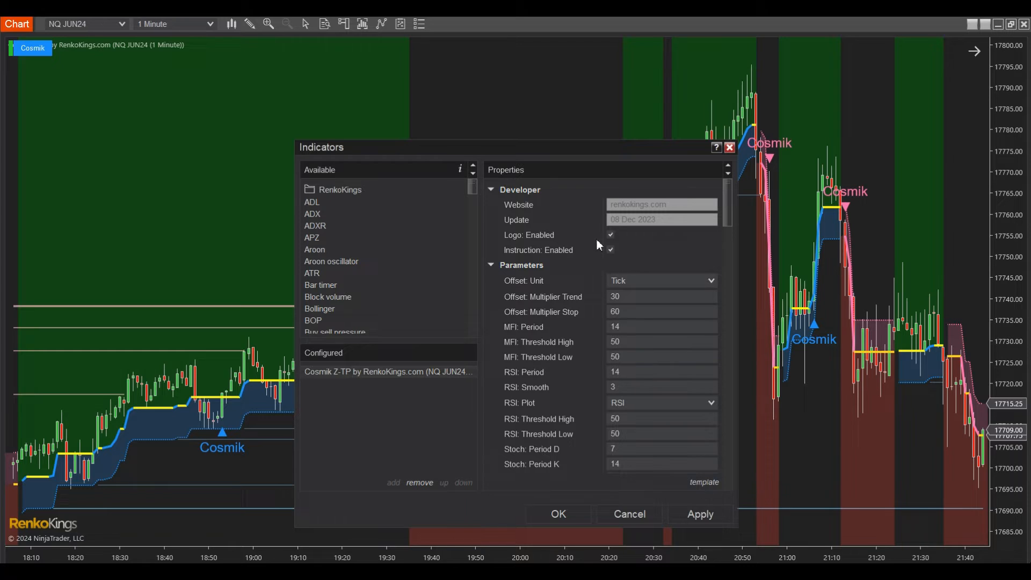
{"action": "left_click", "coordinate": [610, 235]}
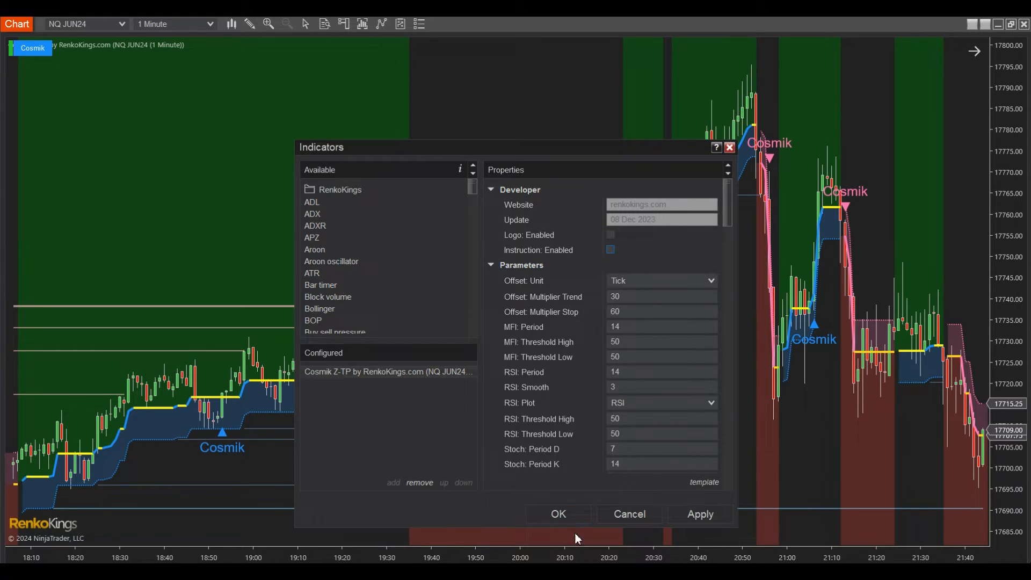
{"action": "left_click", "coordinate": [558, 513]}
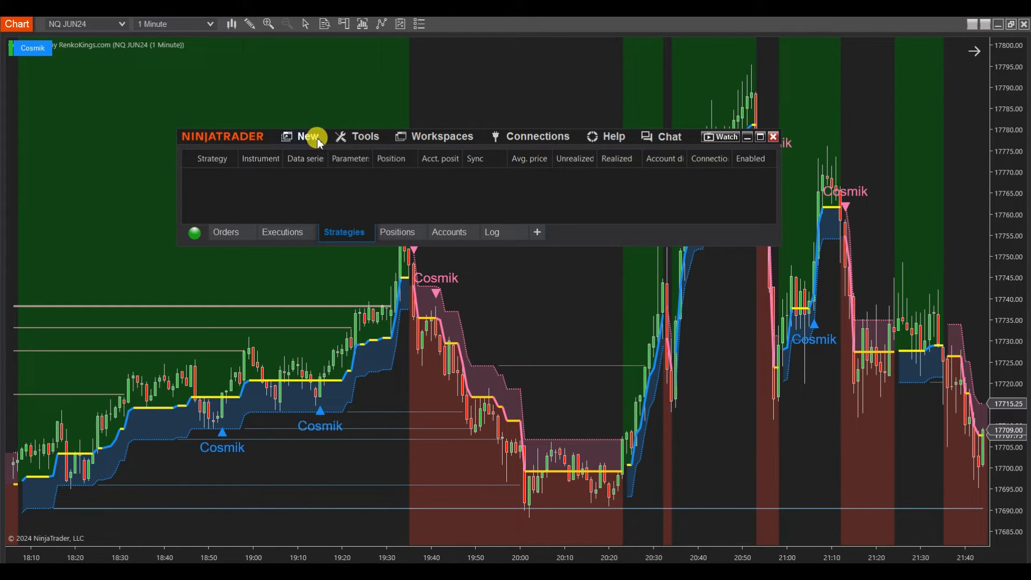
Start a new Strategy Builder wizard from the Control Center's New menu
{"action": "left_click", "coordinate": [306, 137]}
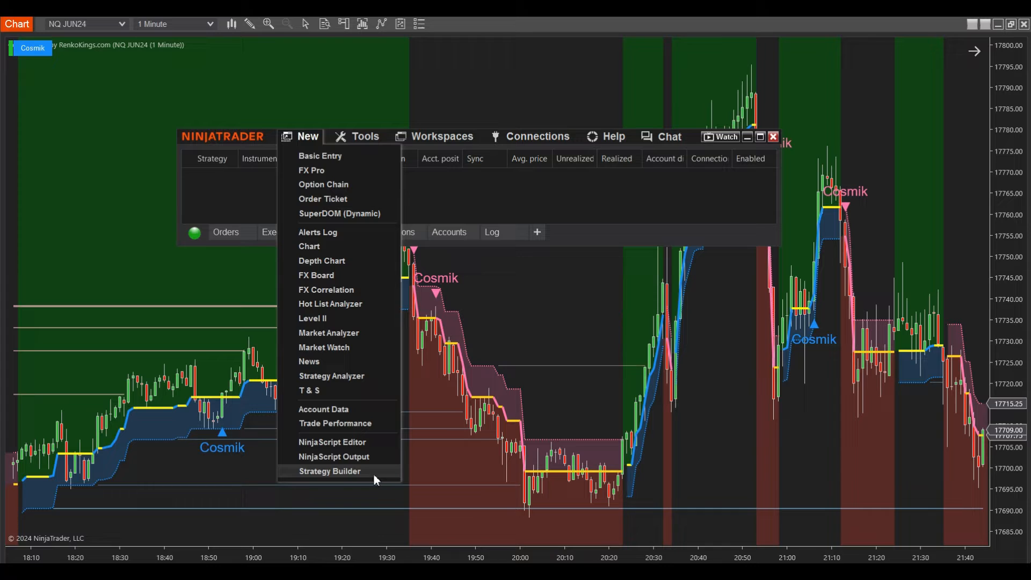
{"action": "left_click", "coordinate": [374, 478]}
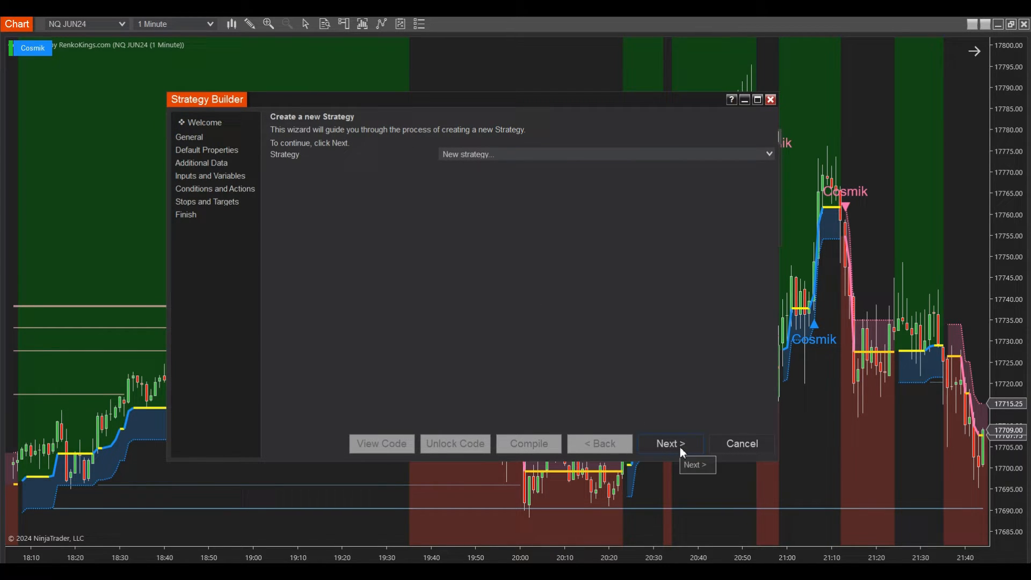
Name the new strategy CosmikZTPGrace on the wizard's General page
{"action": "left_click", "coordinate": [669, 444]}
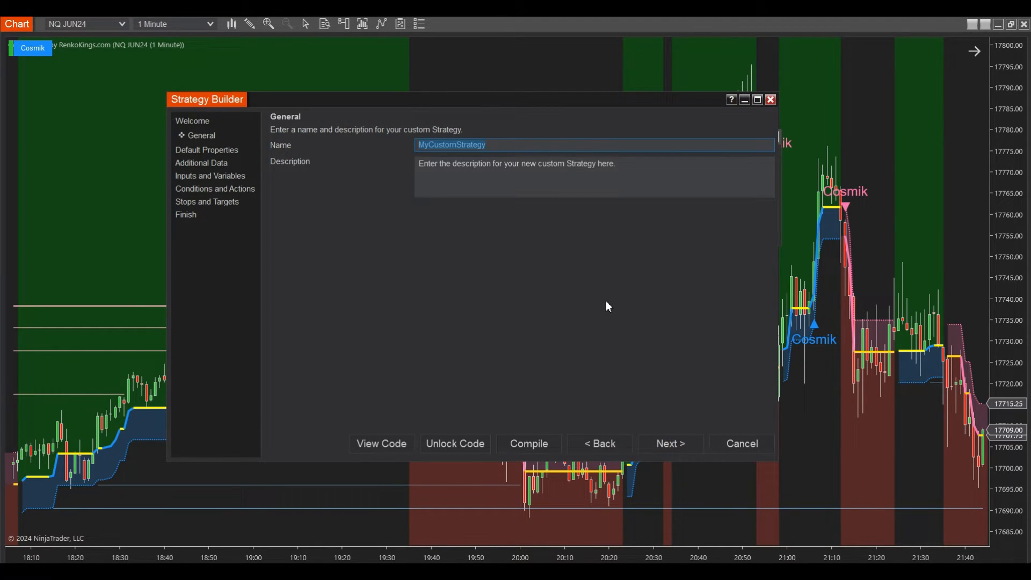
{"action": "type", "text": "Cosmik"}
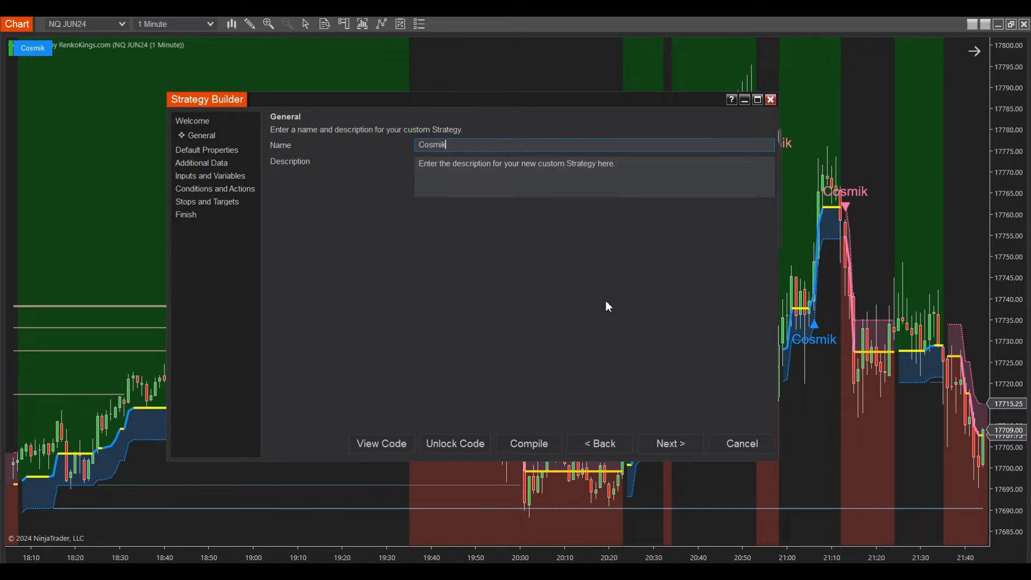
{"action": "type", "text": "ZTP"}
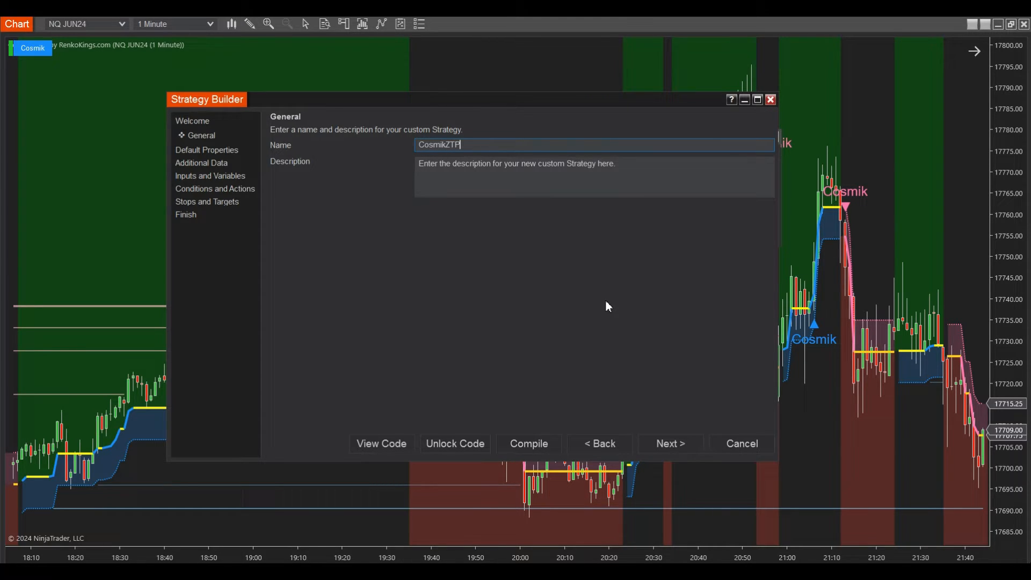
{"action": "type", "text": "Grace"}
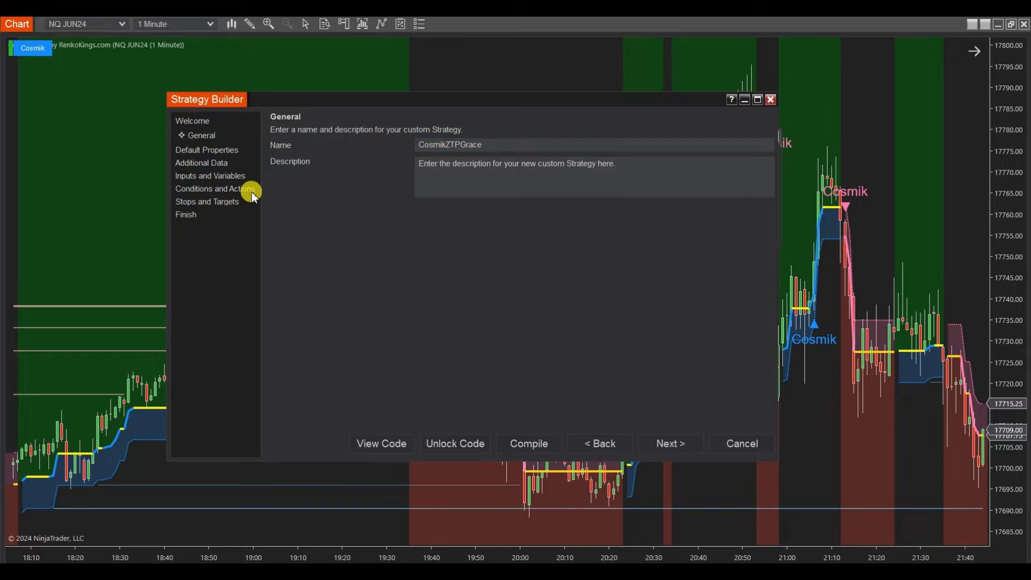
Jump to the Conditions and Actions step for the CosmikZTPGrace strategy
{"action": "left_click", "coordinate": [214, 189]}
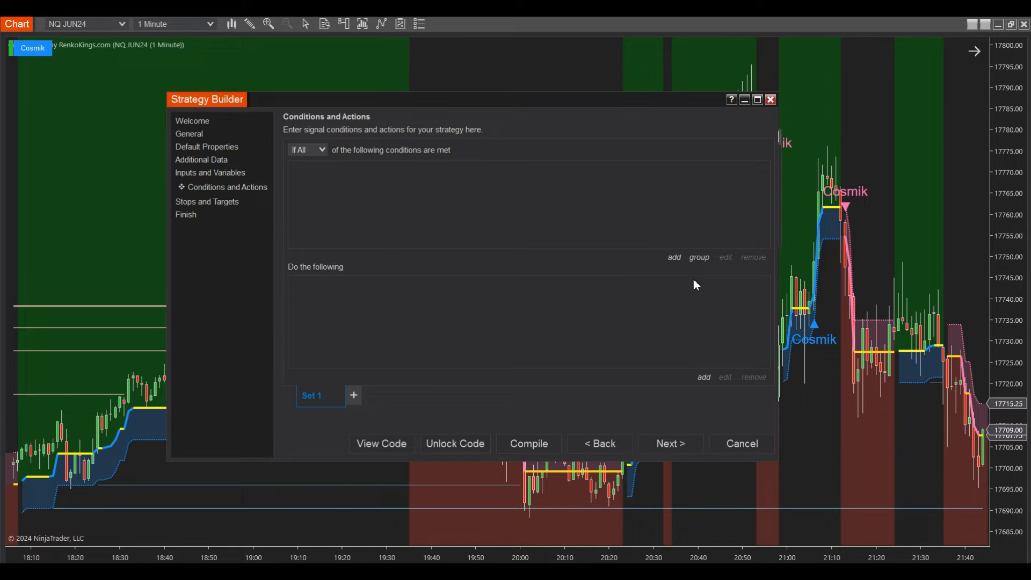
{"action": "mouse_move", "coordinate": [674, 263]}
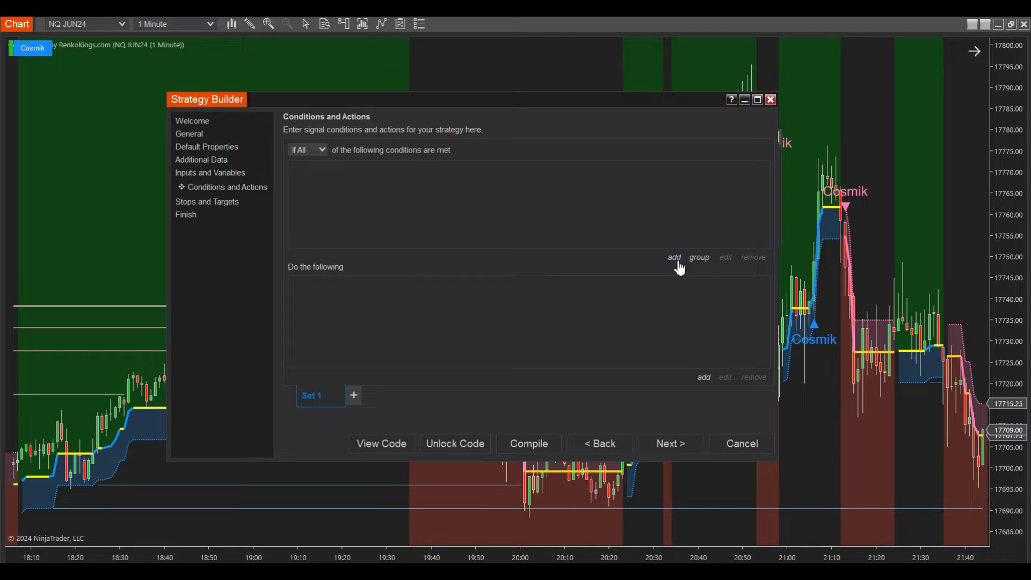
Add a Set 1 condition: RenkoKings_CosmikZTP Signal_Trade plot Equals a numeric value
{"action": "left_click", "coordinate": [674, 256]}
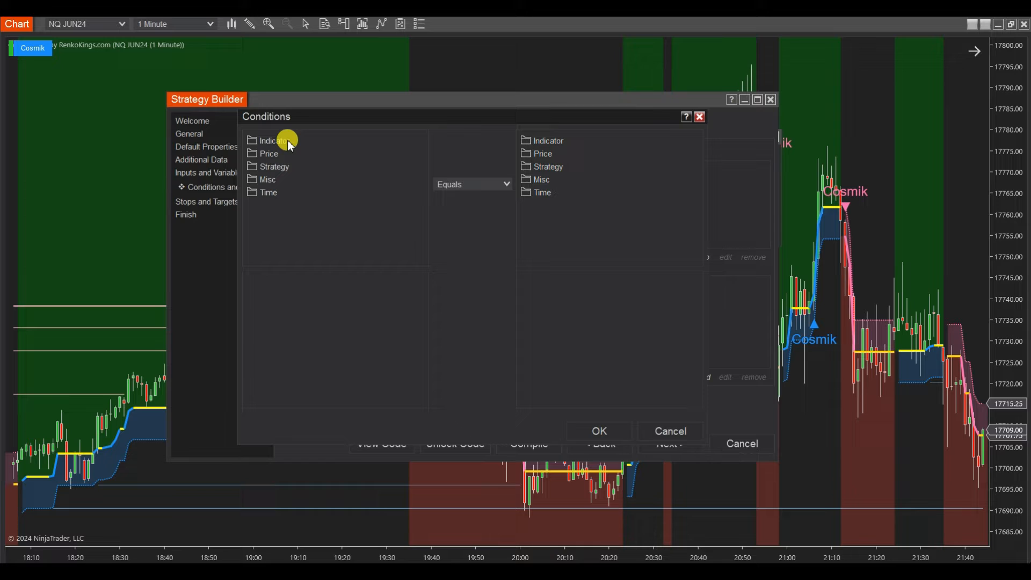
{"action": "left_click", "coordinate": [271, 140]}
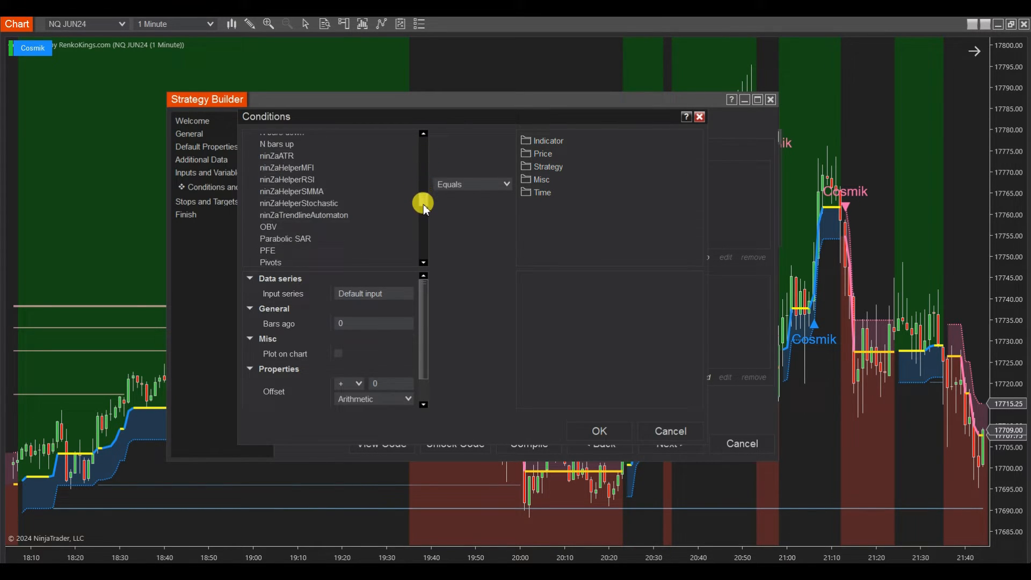
{"action": "scroll", "scroll_direction": "down", "scroll_amount": 3}
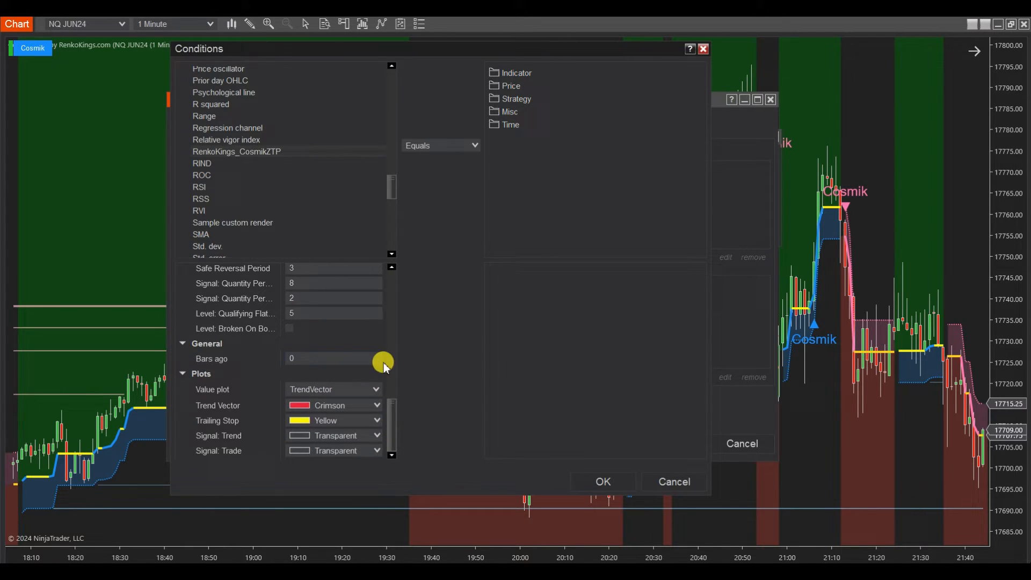
{"action": "mouse_move", "coordinate": [211, 378]}
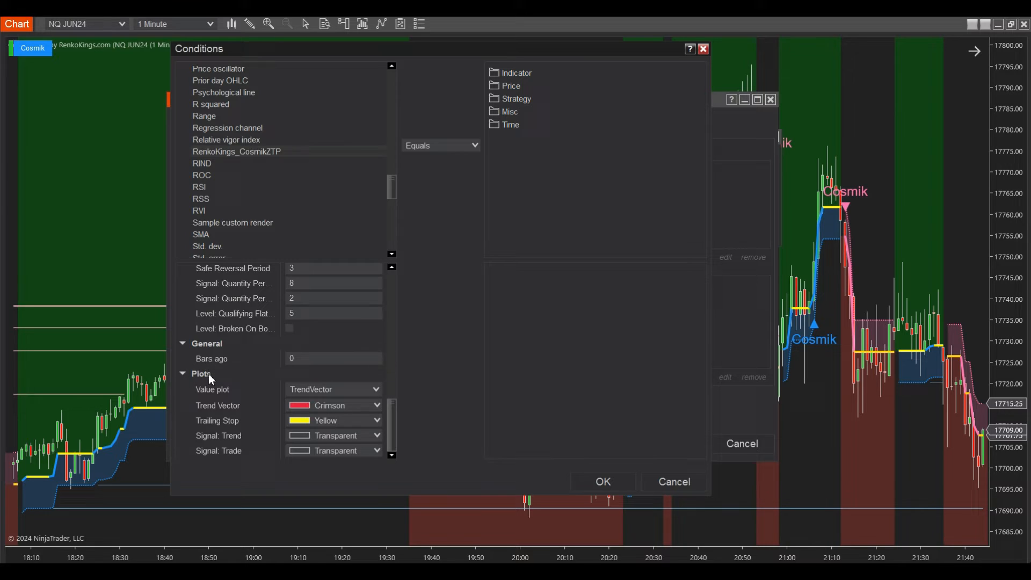
{"action": "left_click", "coordinate": [377, 389]}
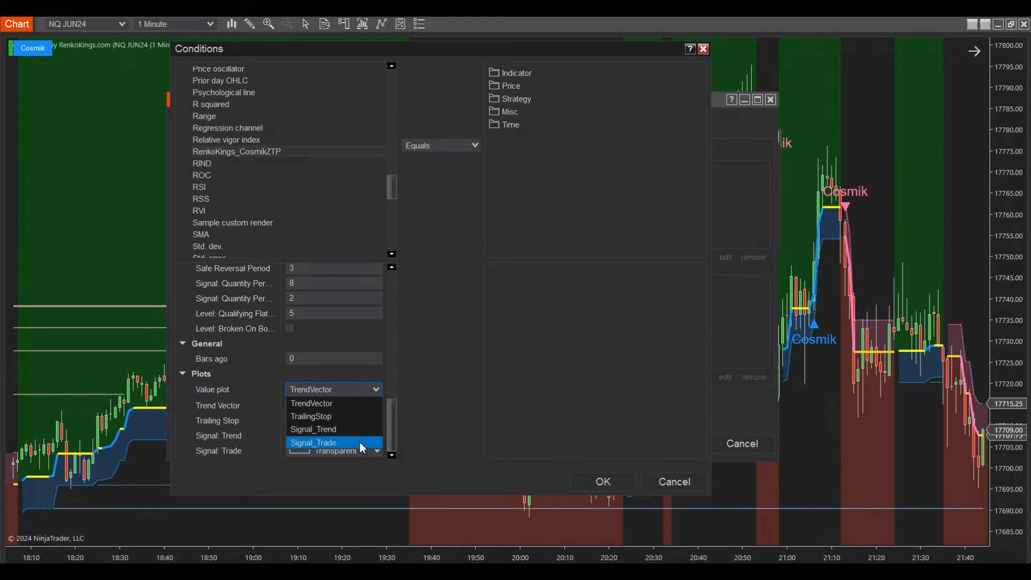
{"action": "left_click", "coordinate": [312, 442]}
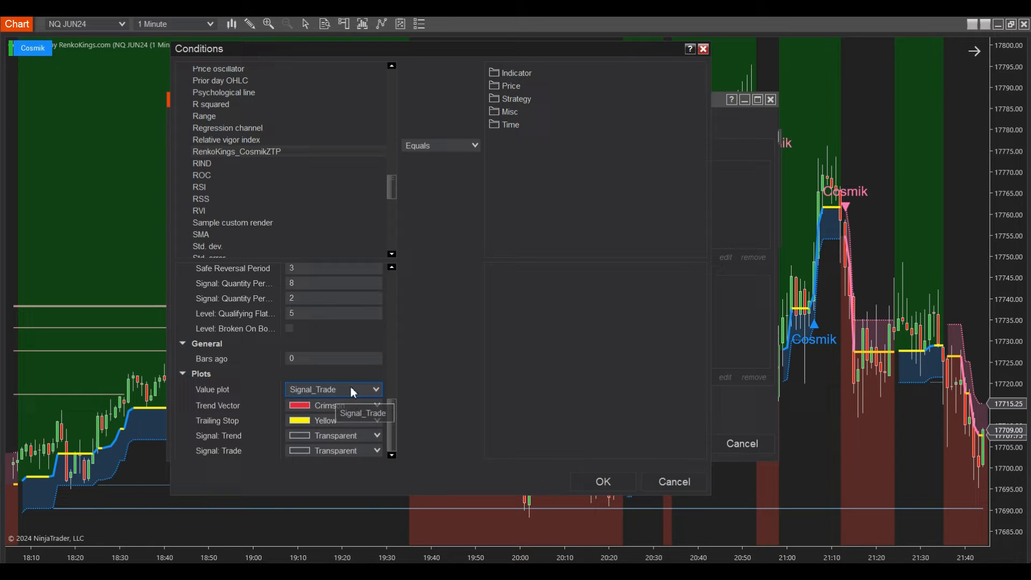
{"action": "left_click", "coordinate": [439, 145]}
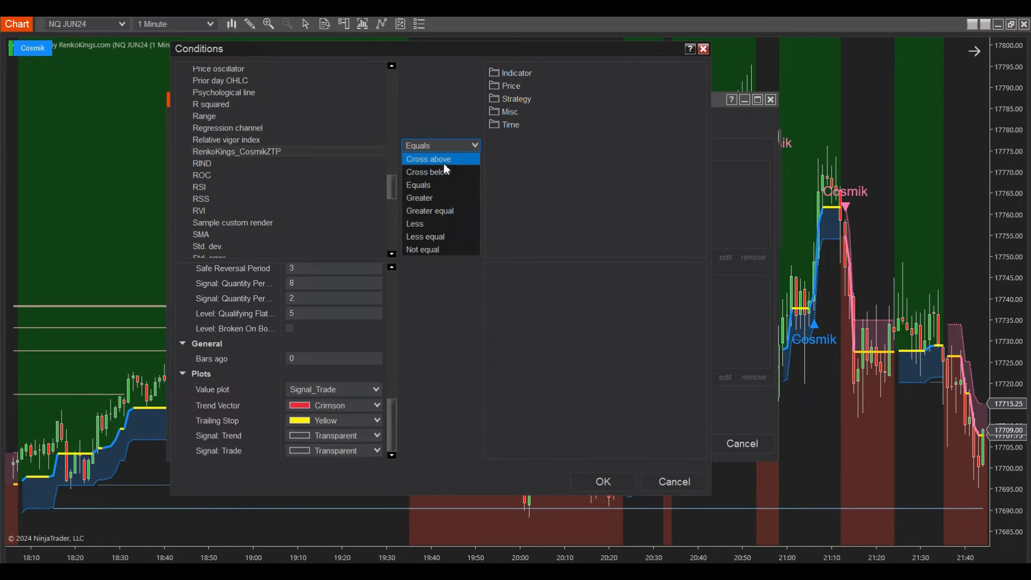
{"action": "mouse_move", "coordinate": [434, 250]}
{"action": "type", "text": "1"}
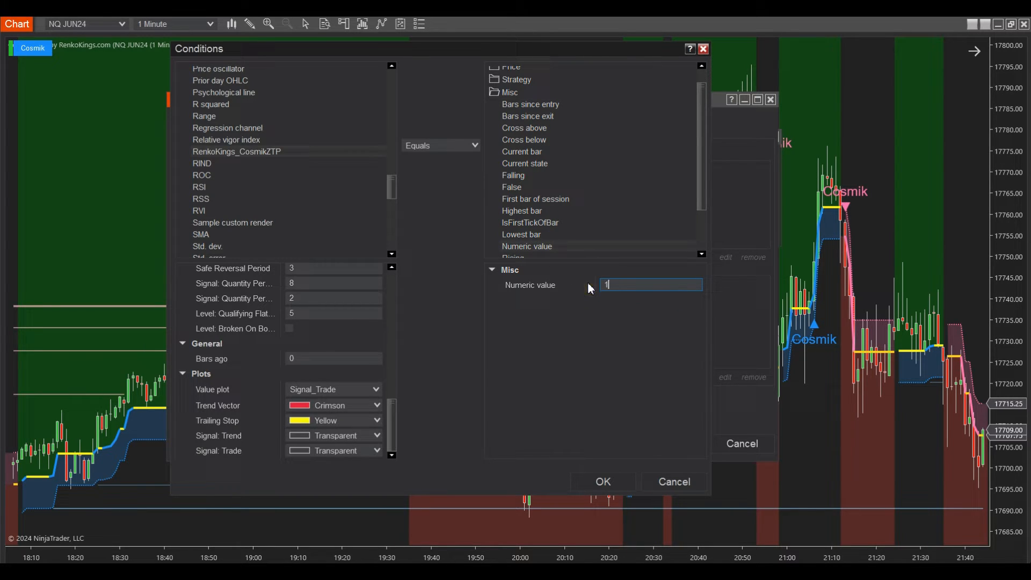
{"action": "left_click", "coordinate": [601, 481]}
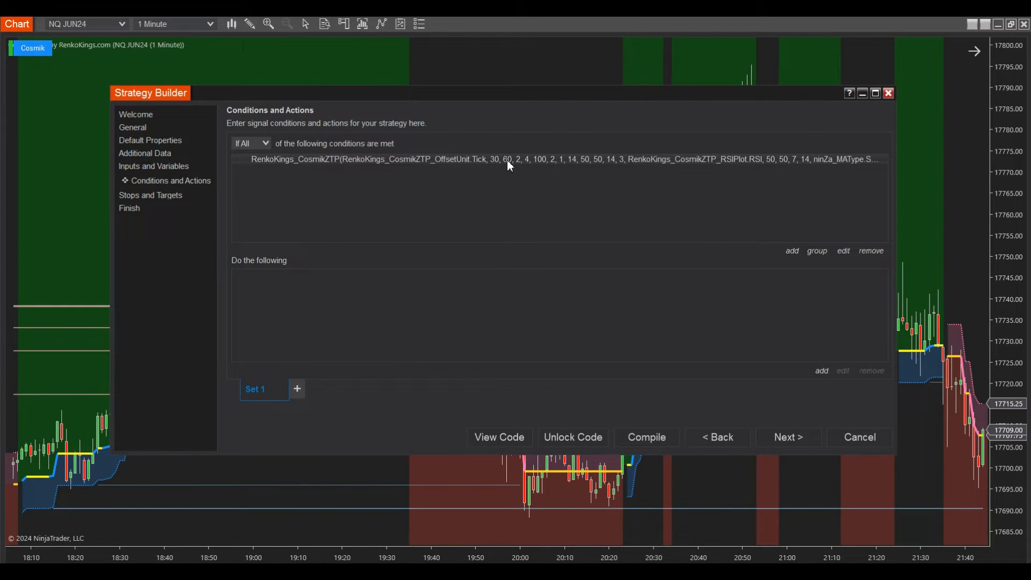
{"action": "right_click", "coordinate": [509, 164]}
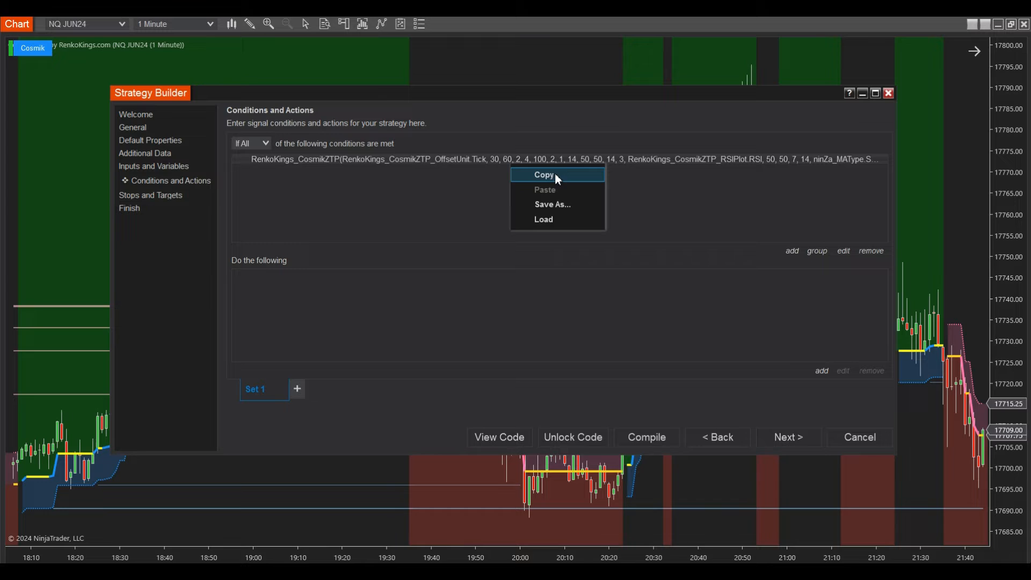
{"action": "mouse_move", "coordinate": [555, 203]}
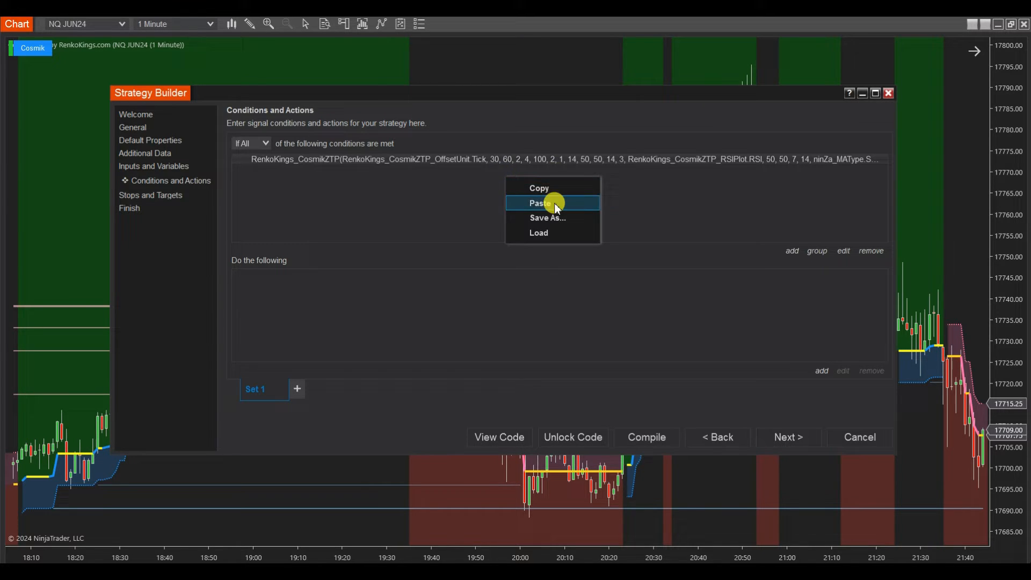
{"action": "left_click", "coordinate": [541, 203]}
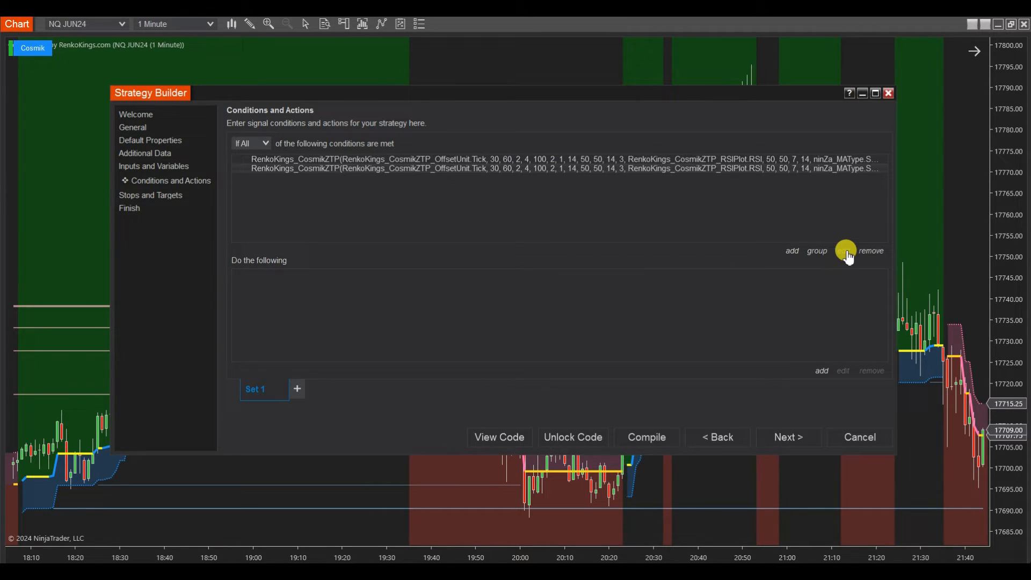
{"action": "mouse_move", "coordinate": [844, 251]}
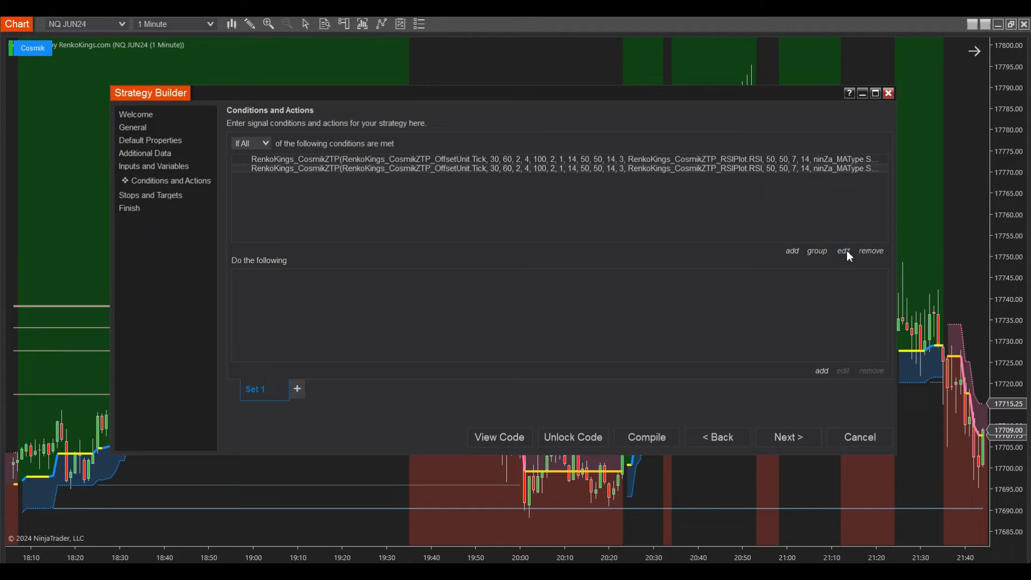
{"action": "left_click", "coordinate": [842, 250]}
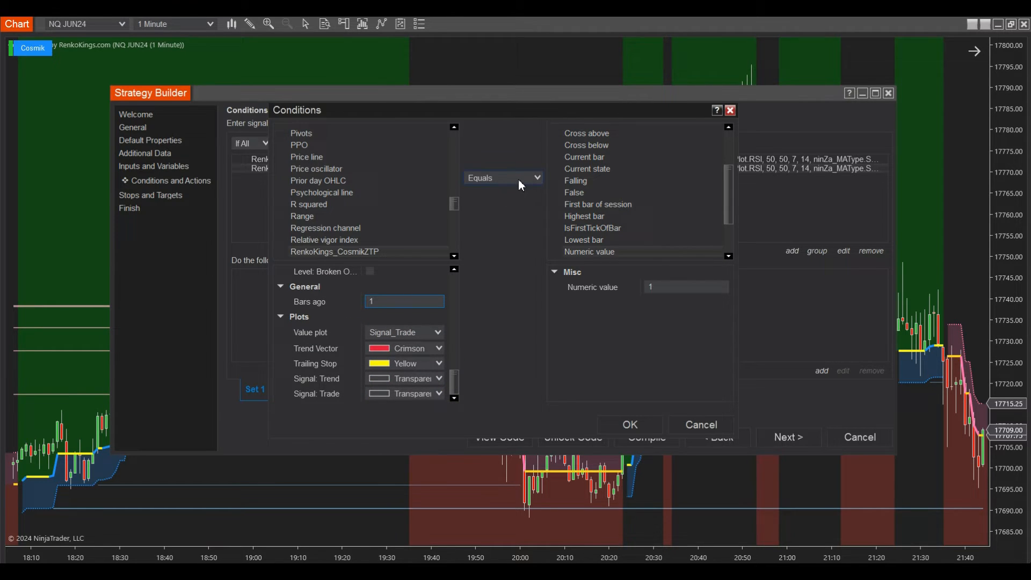
{"action": "left_click", "coordinate": [536, 177]}
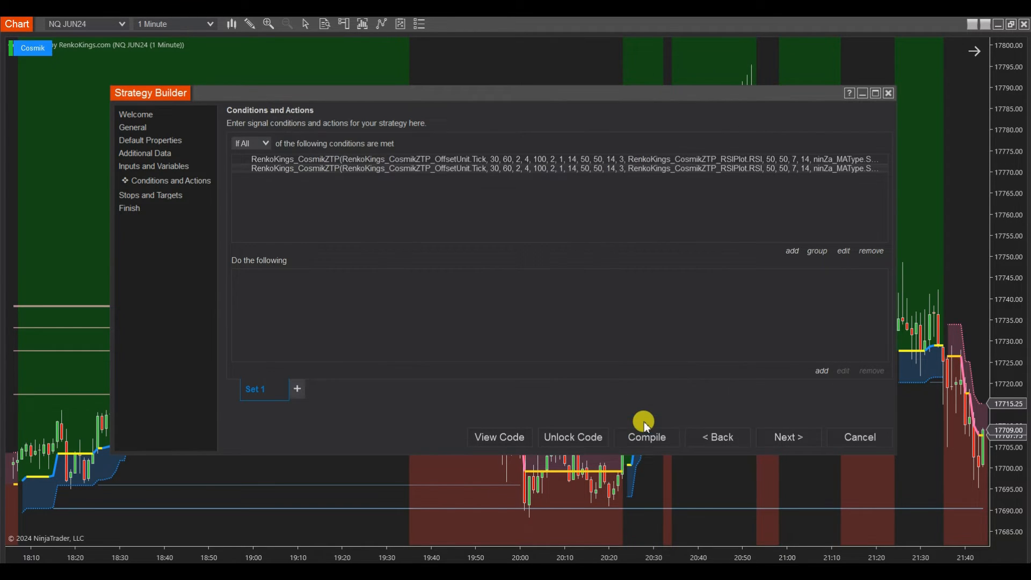
{"action": "mouse_move", "coordinate": [251, 265]}
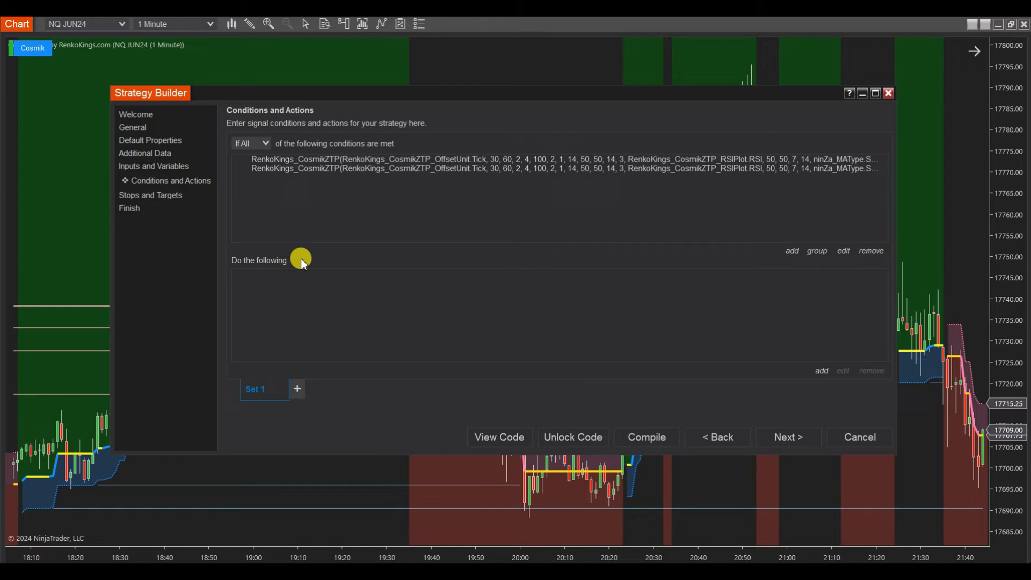
{"action": "mouse_move", "coordinate": [827, 383]}
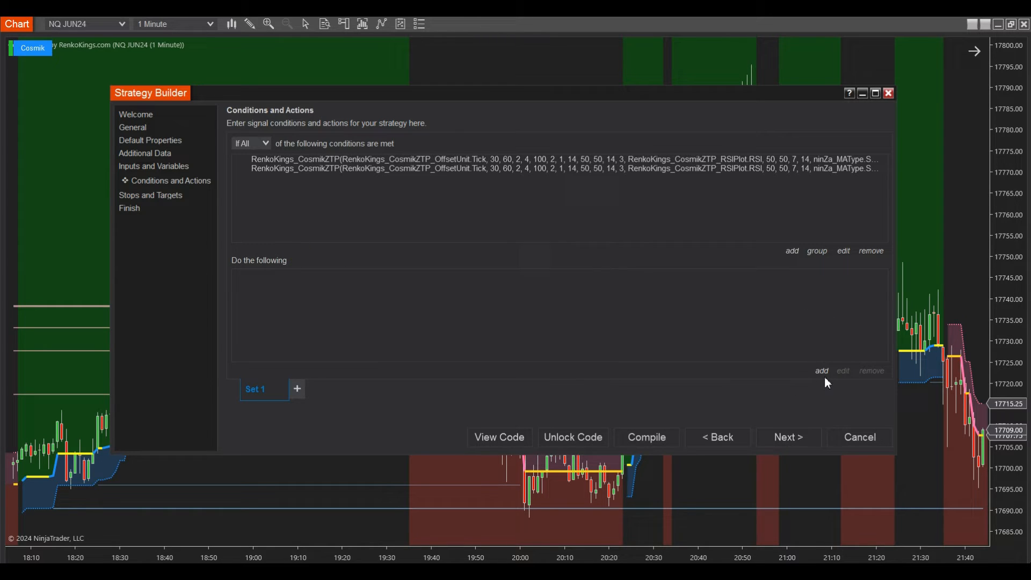
Give Set 1 an Enter long position action with default quantity and start a second action
{"action": "left_click", "coordinate": [821, 370]}
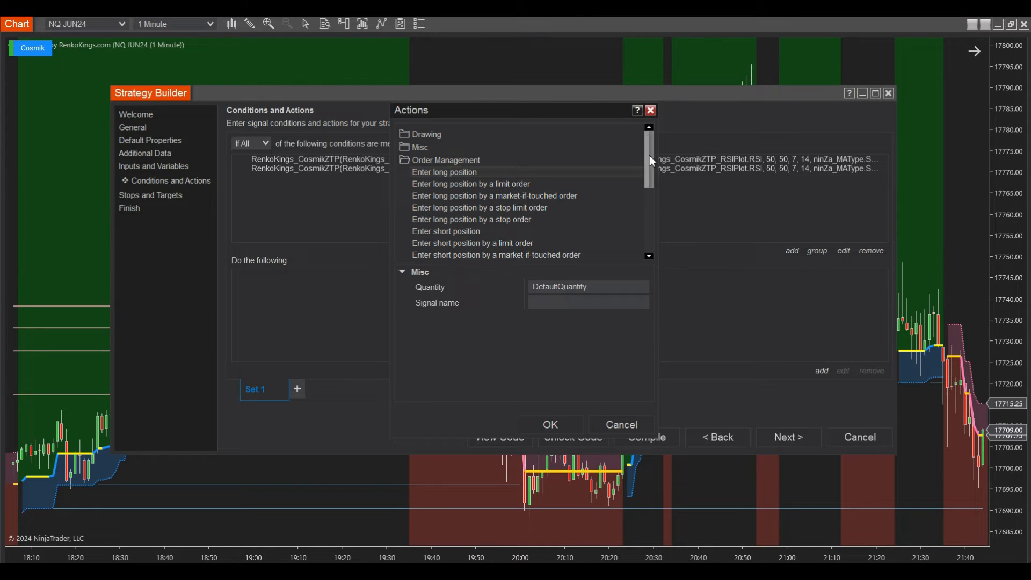
{"action": "scroll", "scroll_direction": "down", "scroll_amount": 3}
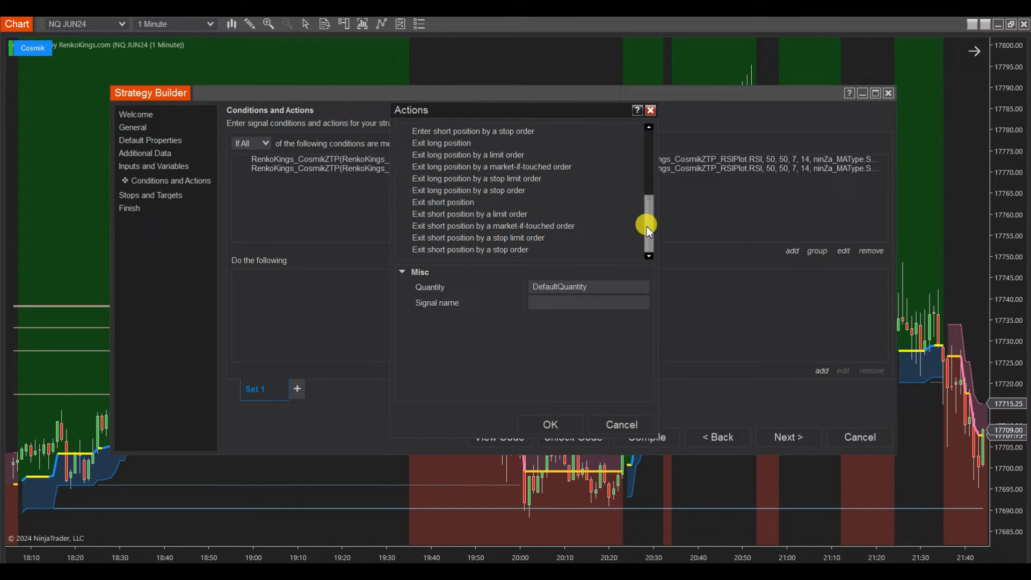
{"action": "scroll", "scroll_direction": "up", "scroll_amount": 3}
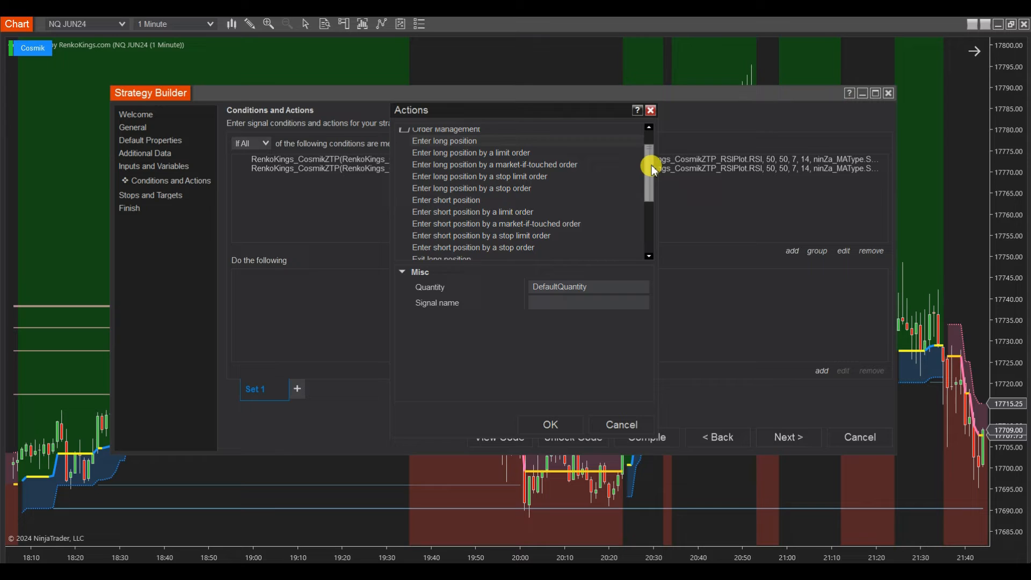
{"action": "scroll", "scroll_direction": "up", "scroll_amount": 3}
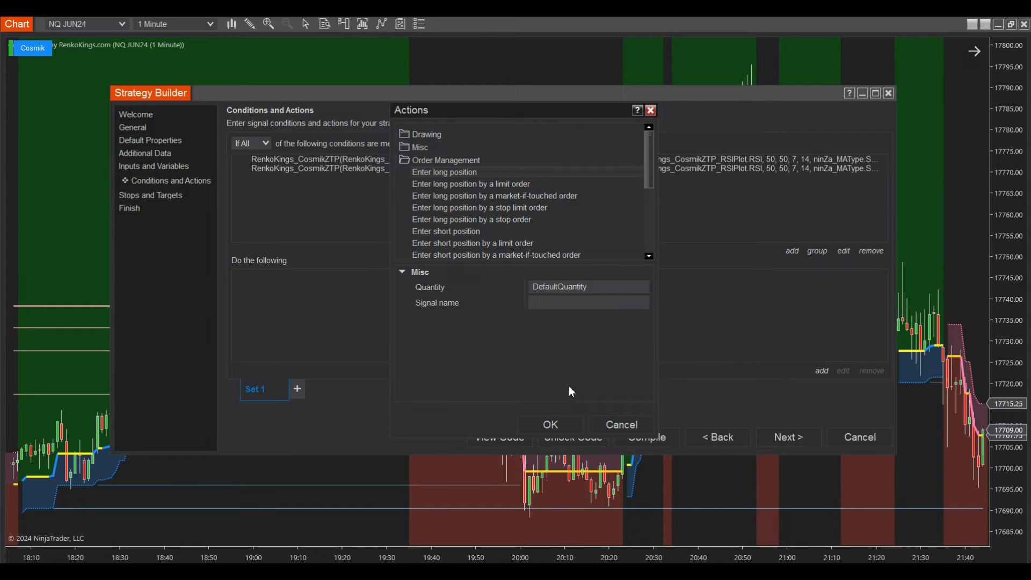
{"action": "left_click", "coordinate": [550, 424]}
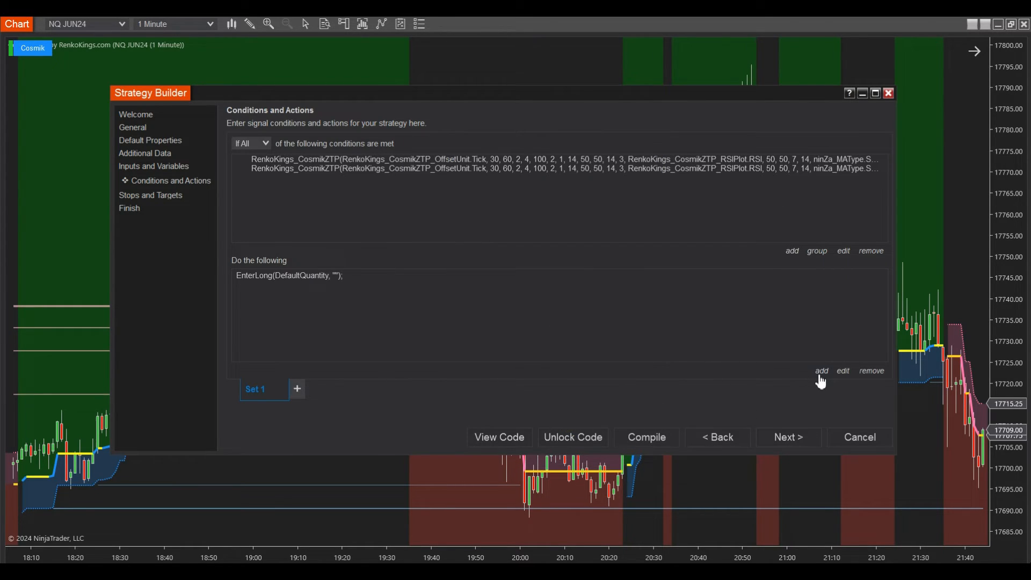
{"action": "left_click", "coordinate": [822, 371]}
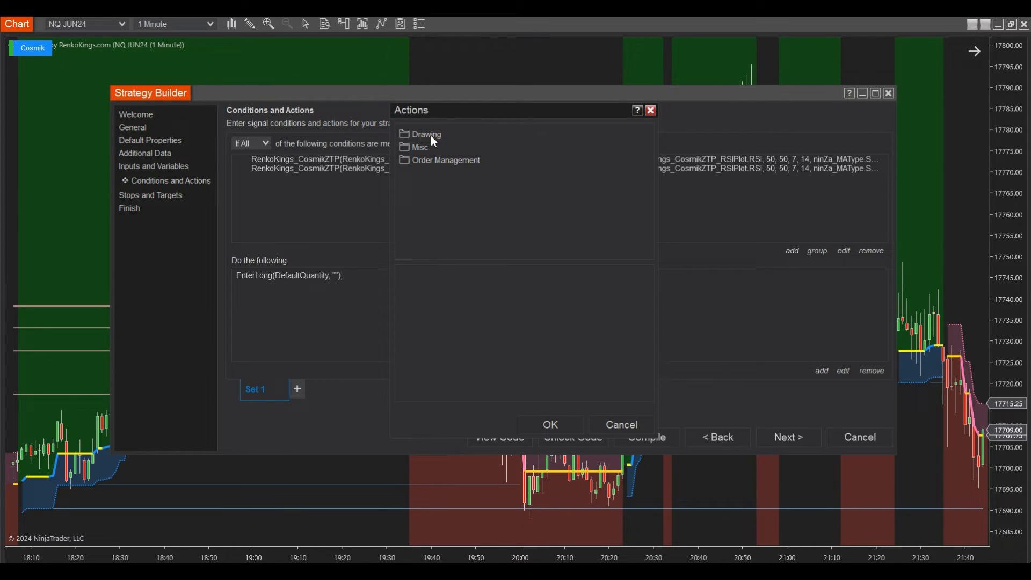
Add a lime vertical-line drawing action to Set 1, tagged with the current bar number
{"action": "left_click", "coordinate": [427, 134]}
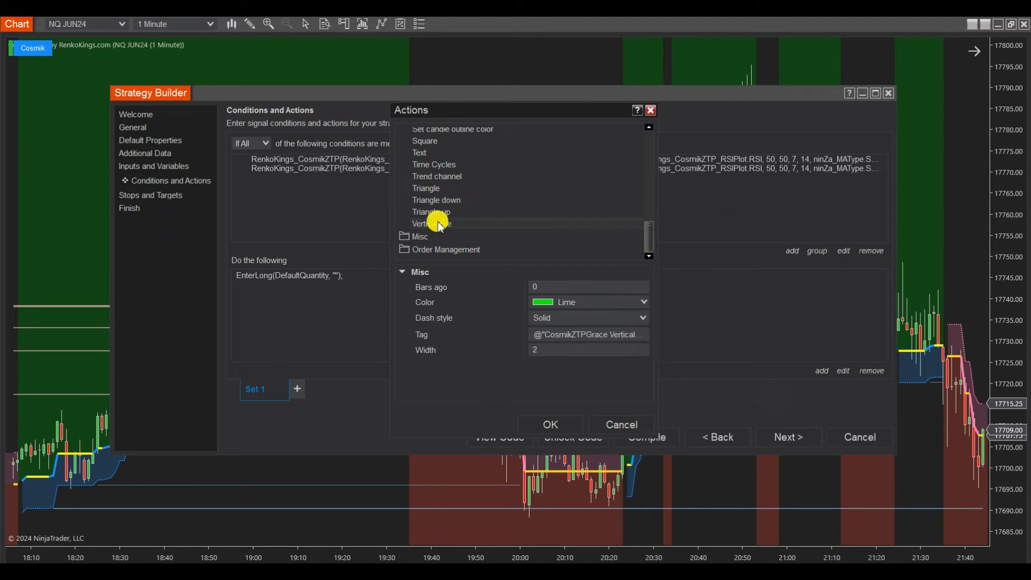
{"action": "mouse_move", "coordinate": [642, 336]}
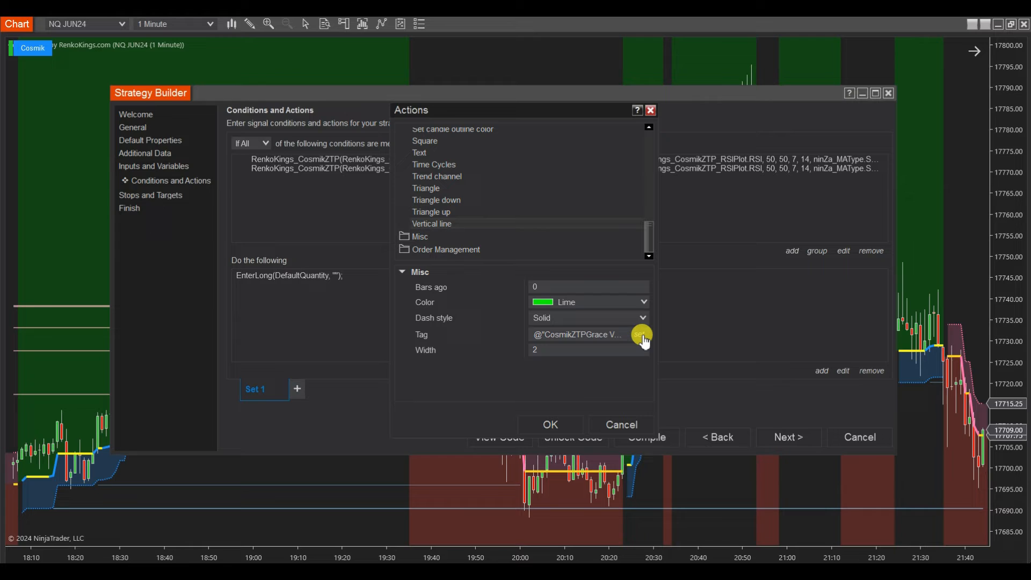
{"action": "left_click", "coordinate": [641, 337]}
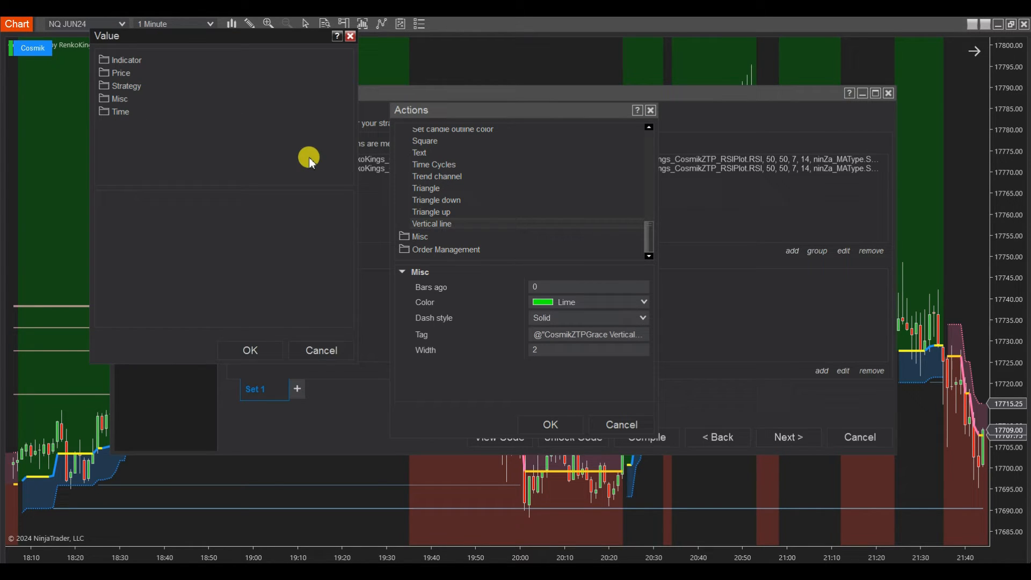
{"action": "left_click", "coordinate": [120, 99]}
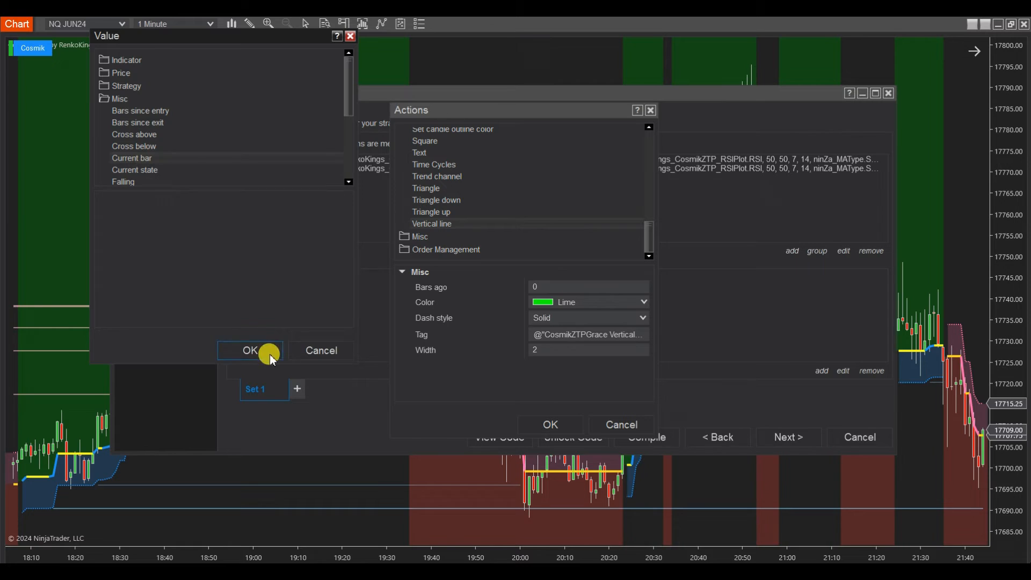
{"action": "left_click", "coordinate": [250, 350]}
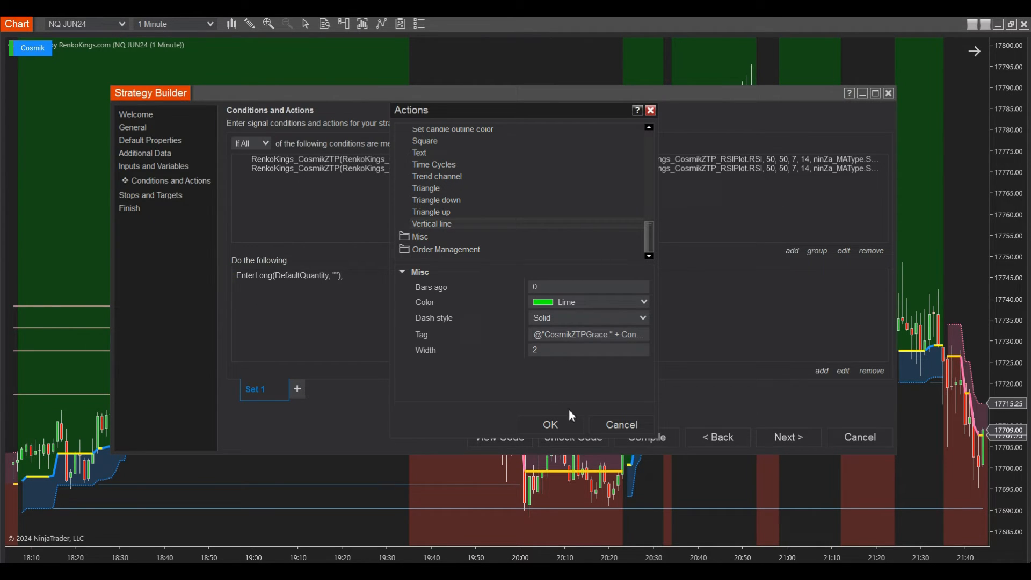
{"action": "left_click", "coordinate": [549, 424]}
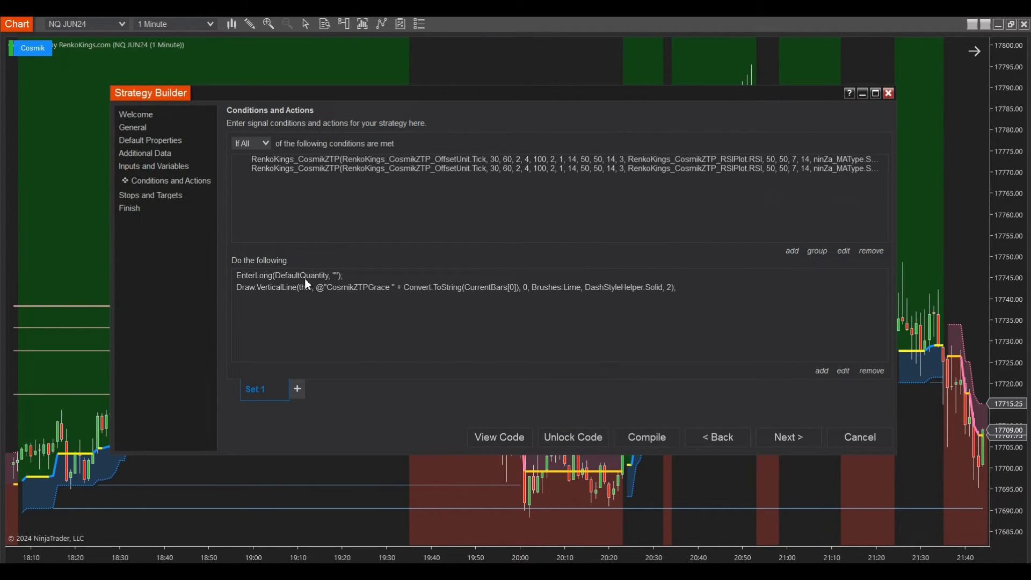
Duplicate Set 1 to create Set 2
{"action": "right_click", "coordinate": [256, 389]}
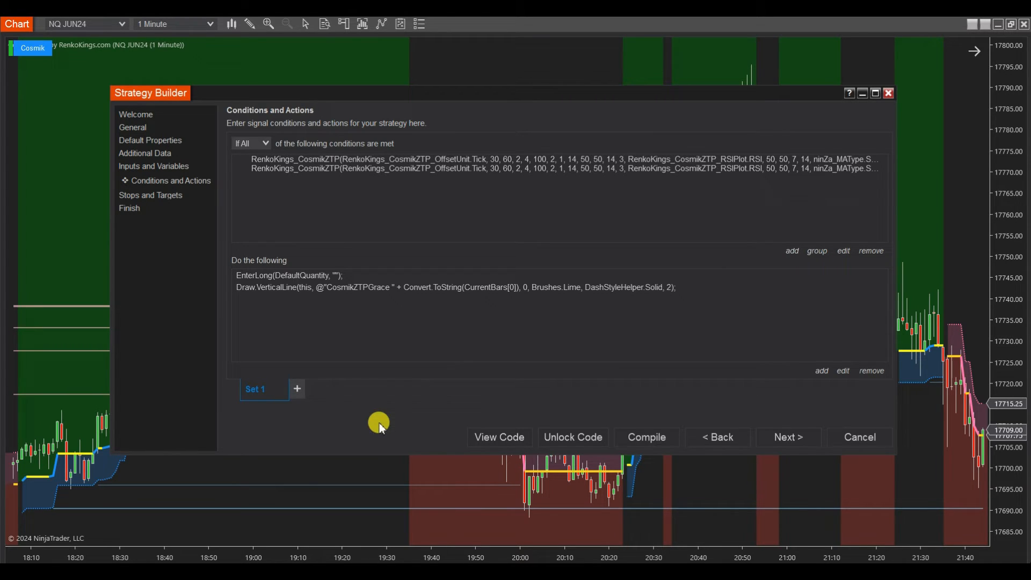
{"action": "left_click", "coordinate": [297, 388]}
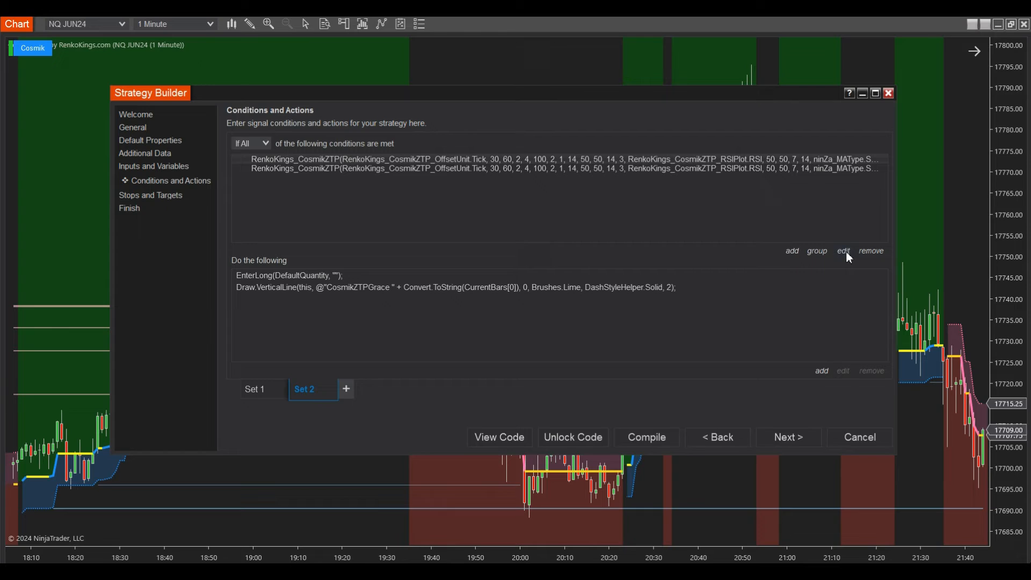
Review Set 2's conditions and change the second Cosmik Z-TP condition to not equal to 1
{"action": "left_click", "coordinate": [842, 250]}
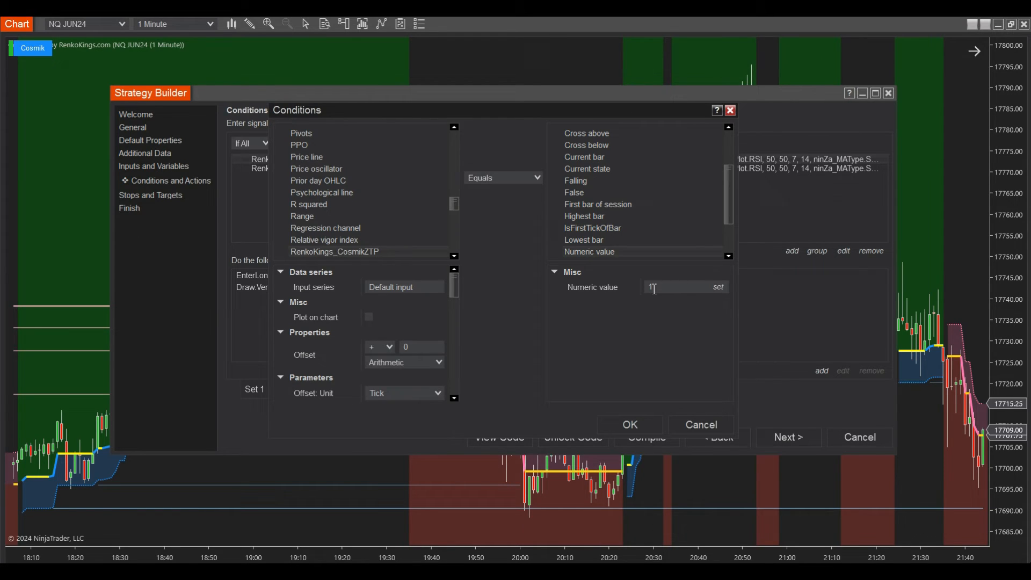
{"action": "left_click", "coordinate": [678, 287]}
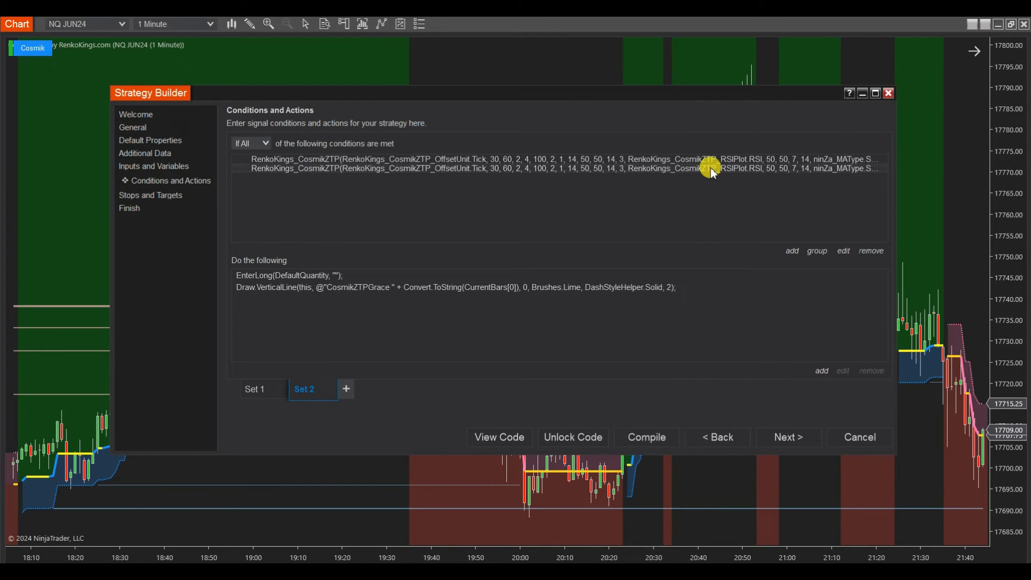
{"action": "mouse_move", "coordinate": [845, 257]}
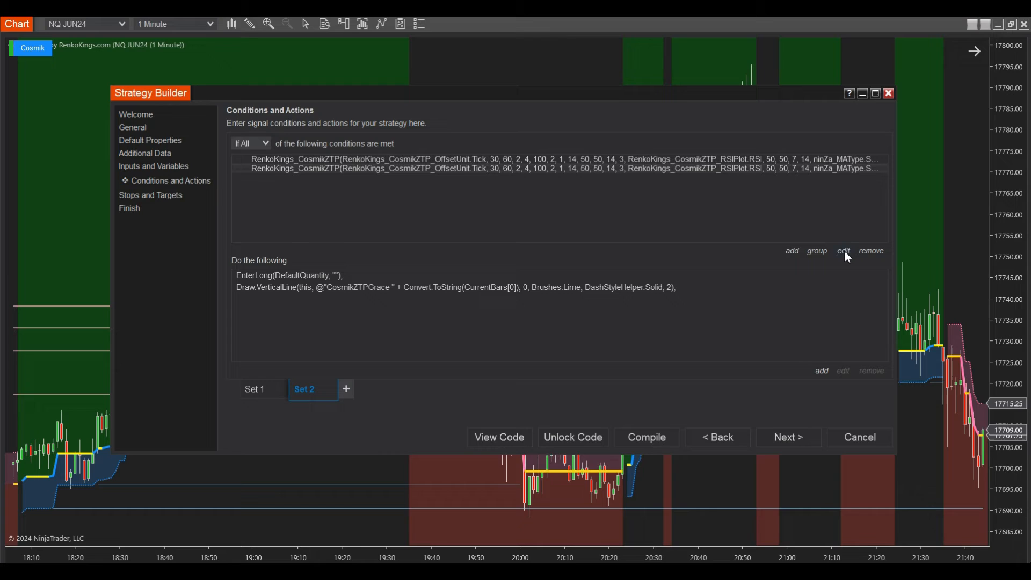
{"action": "left_click", "coordinate": [842, 250]}
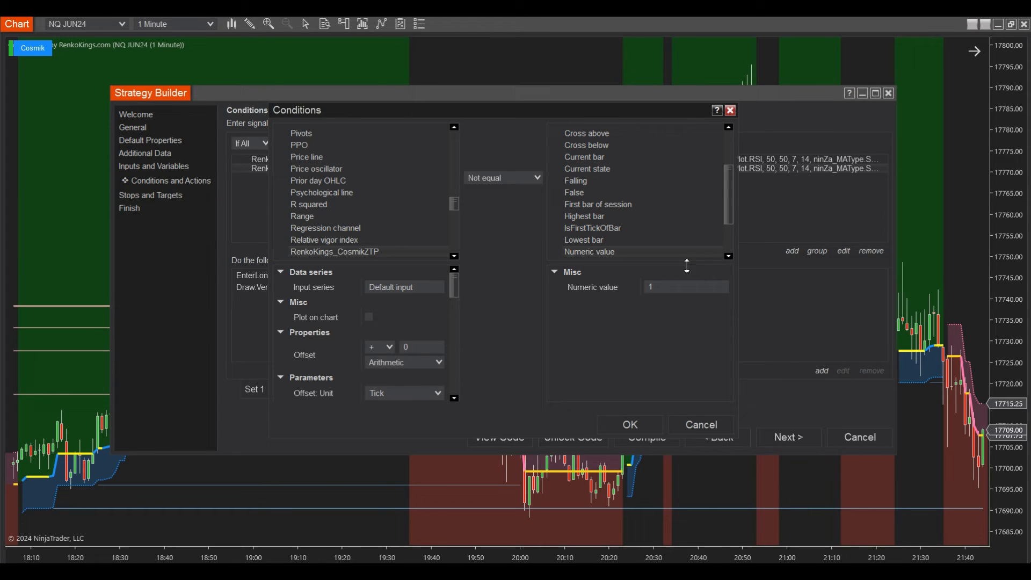
{"action": "left_click", "coordinate": [685, 286]}
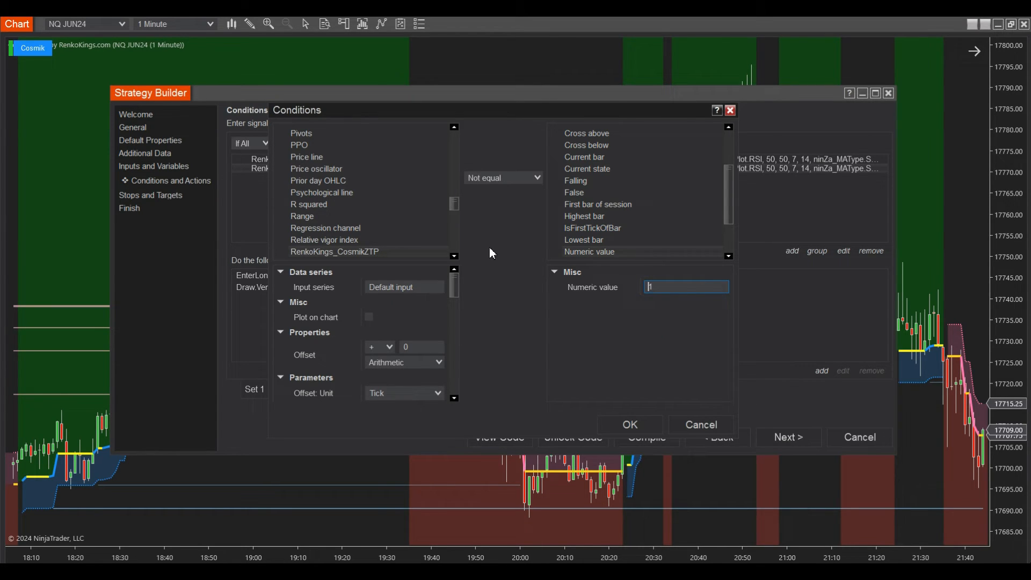
{"action": "left_click", "coordinate": [629, 425]}
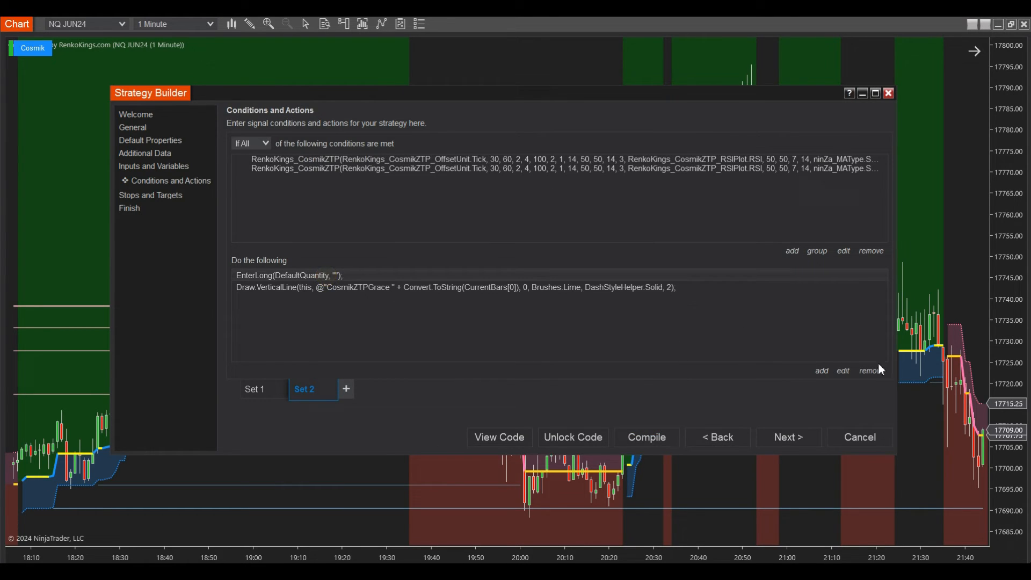
{"action": "mouse_move", "coordinate": [847, 379]}
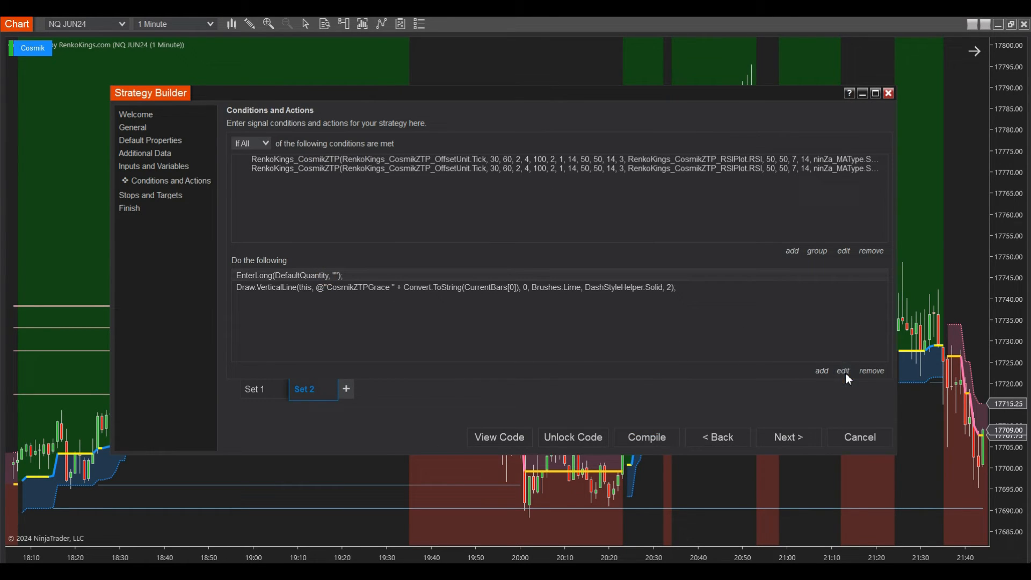
Bring up Set 2's EnterLong action for editing
{"action": "left_click", "coordinate": [842, 370]}
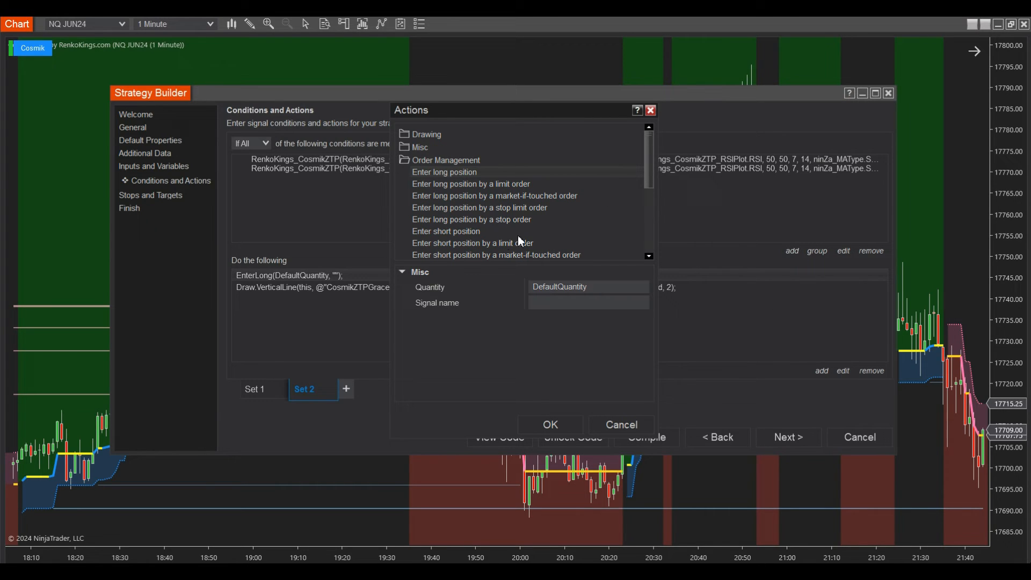
Make Set 2 enter a short position and colour its vertical line OrangeRed
{"action": "left_click", "coordinate": [550, 424]}
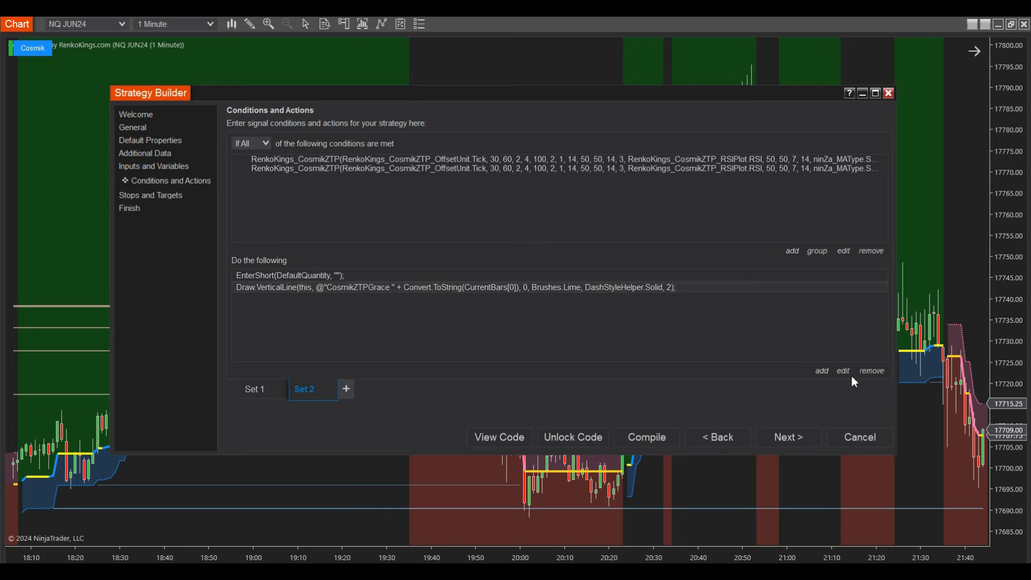
{"action": "mouse_move", "coordinate": [849, 377]}
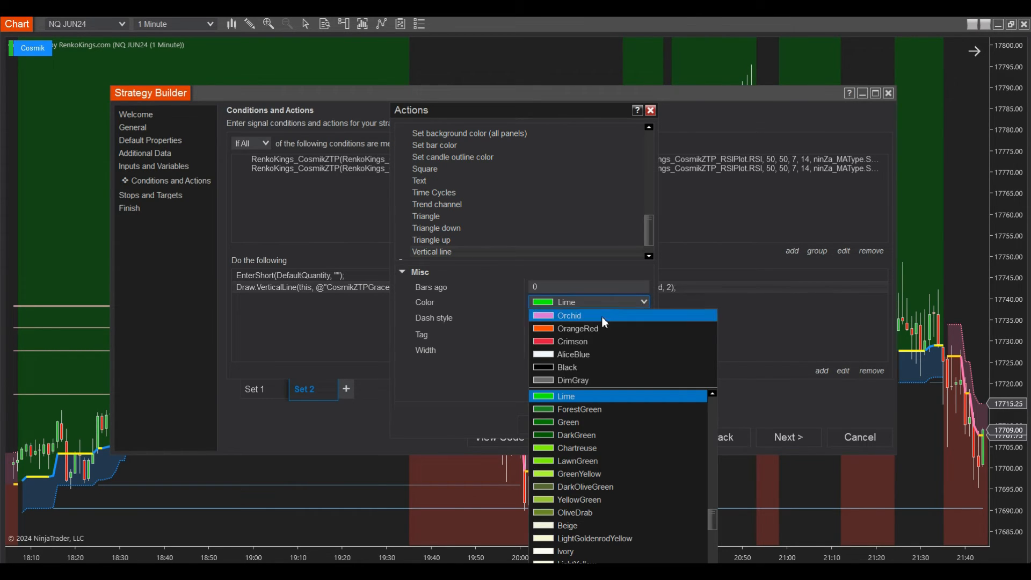
{"action": "left_click", "coordinate": [578, 329]}
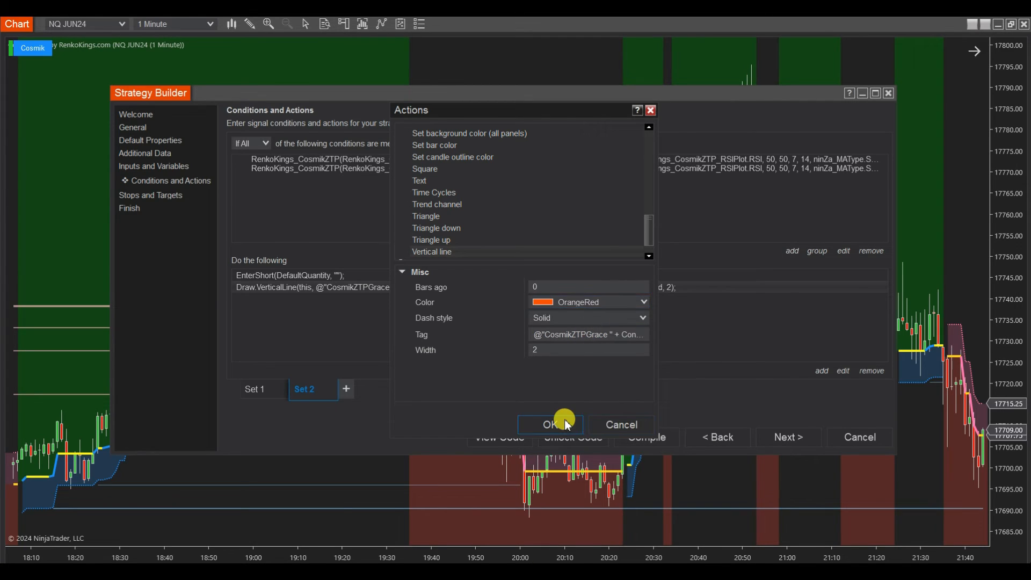
{"action": "left_click", "coordinate": [550, 424]}
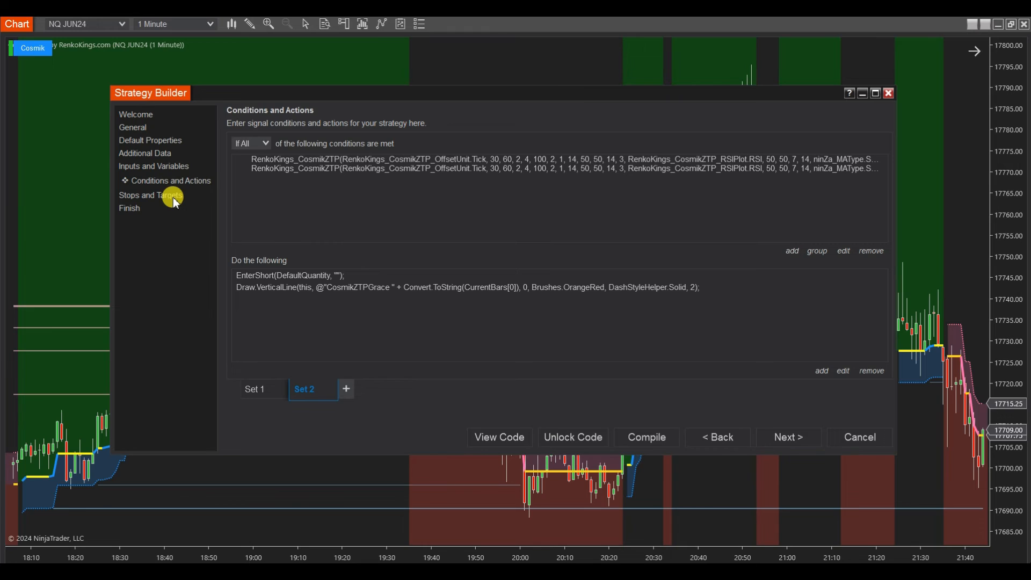
On Stops and Targets, add a profit target of 150 ticks
{"action": "left_click", "coordinate": [158, 195]}
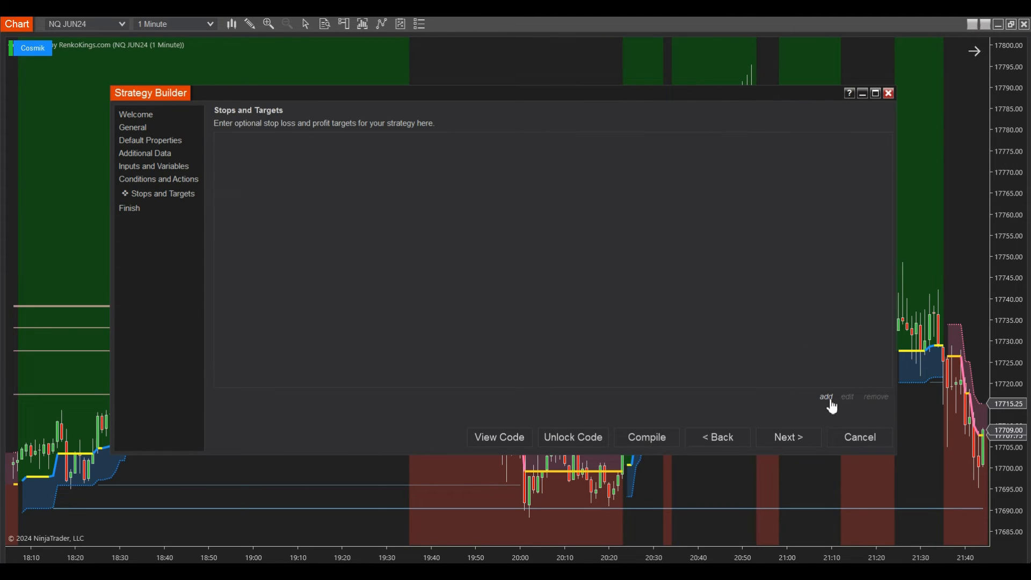
{"action": "left_click", "coordinate": [826, 396]}
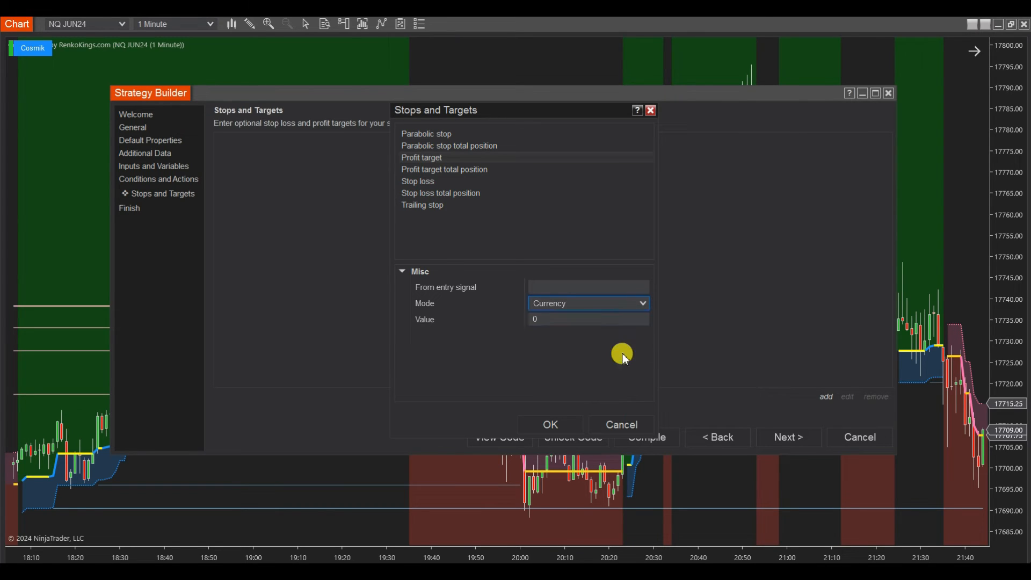
{"action": "left_click", "coordinate": [587, 303]}
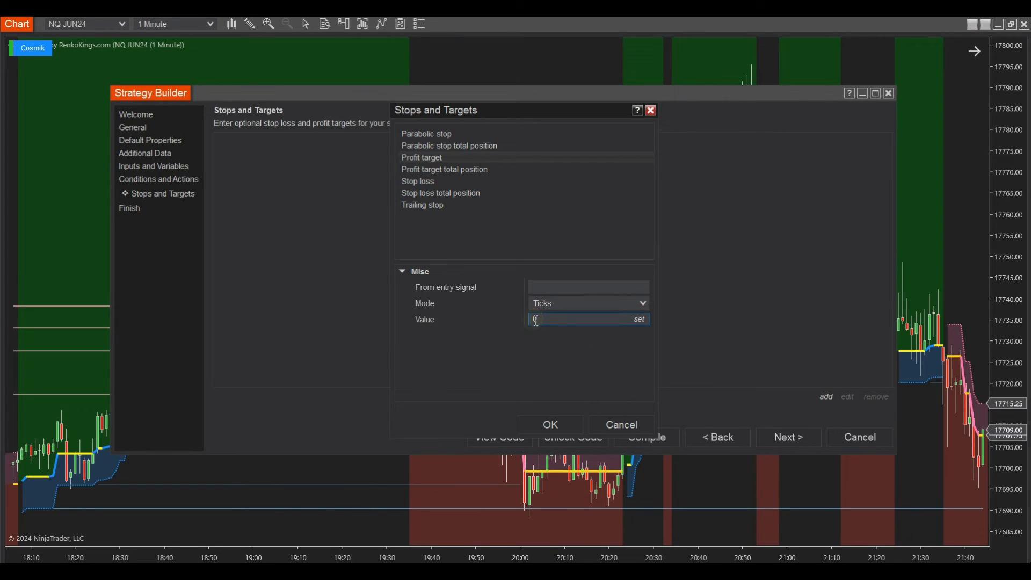
{"action": "type", "text": "150"}
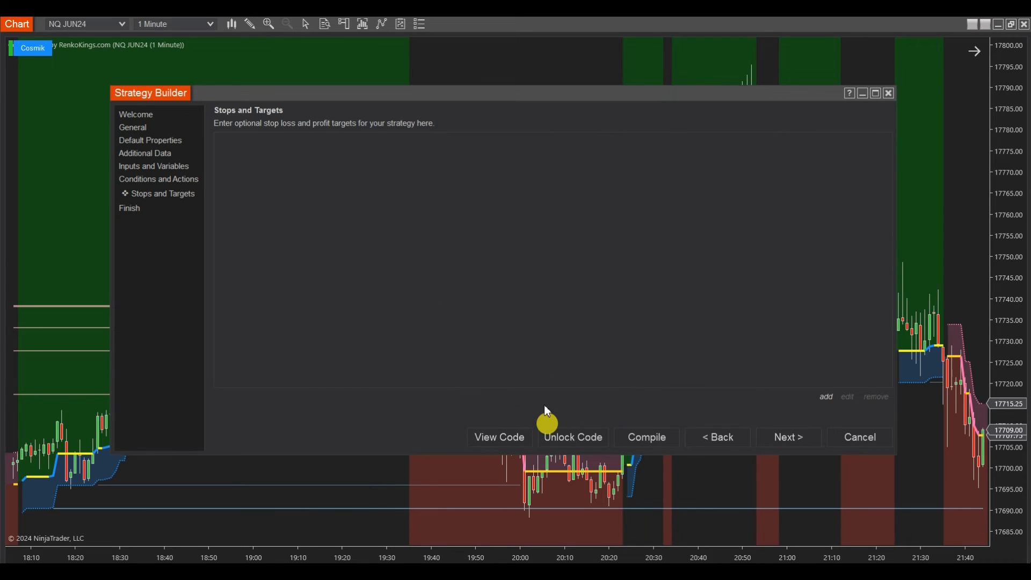
{"action": "left_click", "coordinate": [826, 396]}
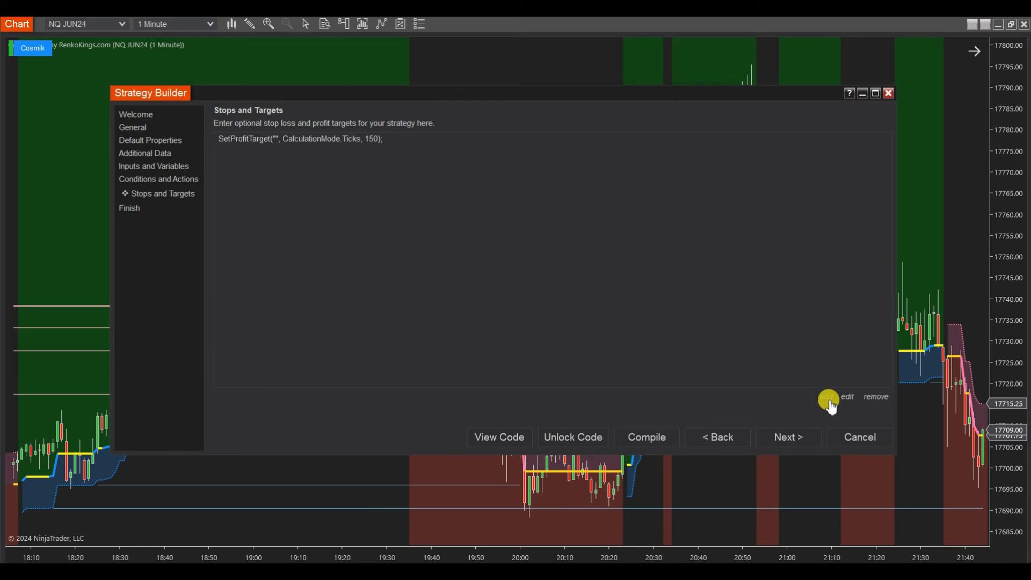
Add a 50-tick stop loss and advance to the Finish step
{"action": "left_click", "coordinate": [848, 397]}
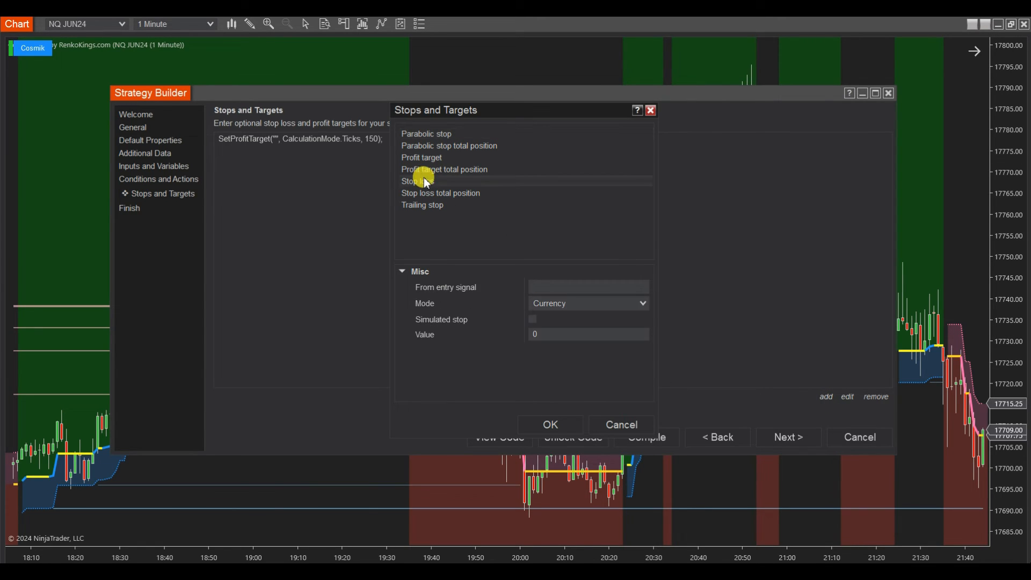
{"action": "left_click", "coordinate": [587, 334]}
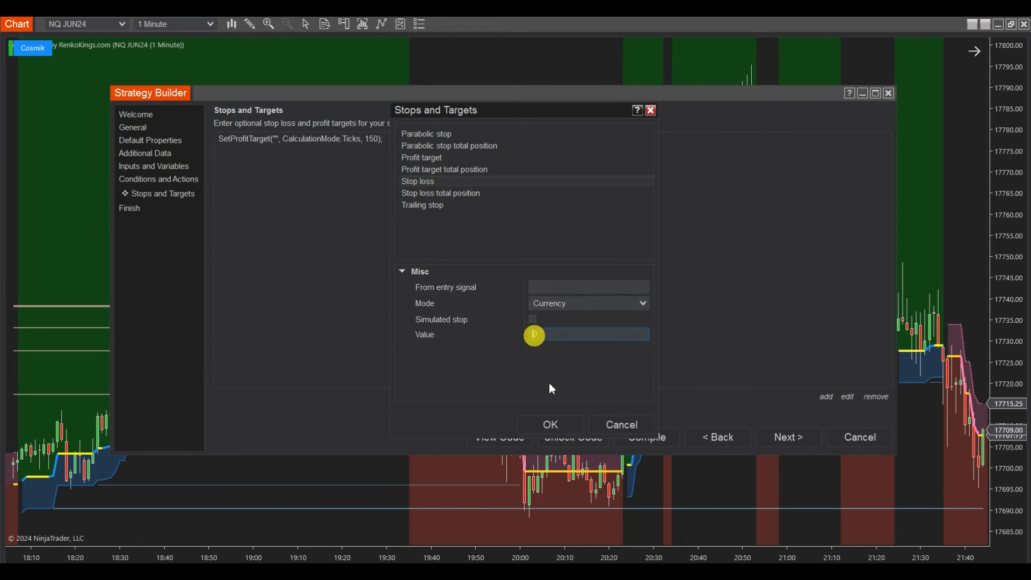
{"action": "left_click", "coordinate": [642, 303]}
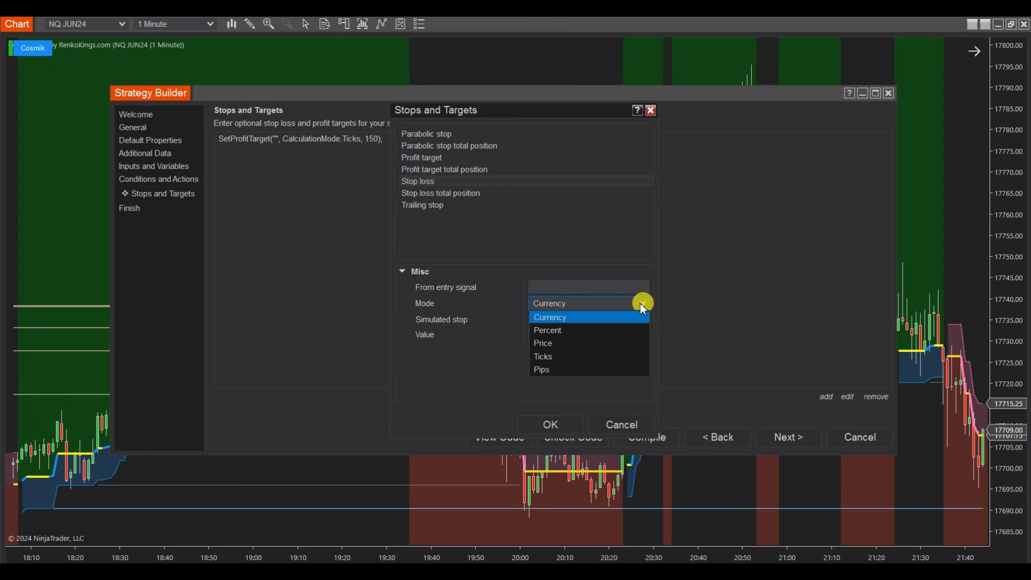
{"action": "left_click", "coordinate": [544, 357]}
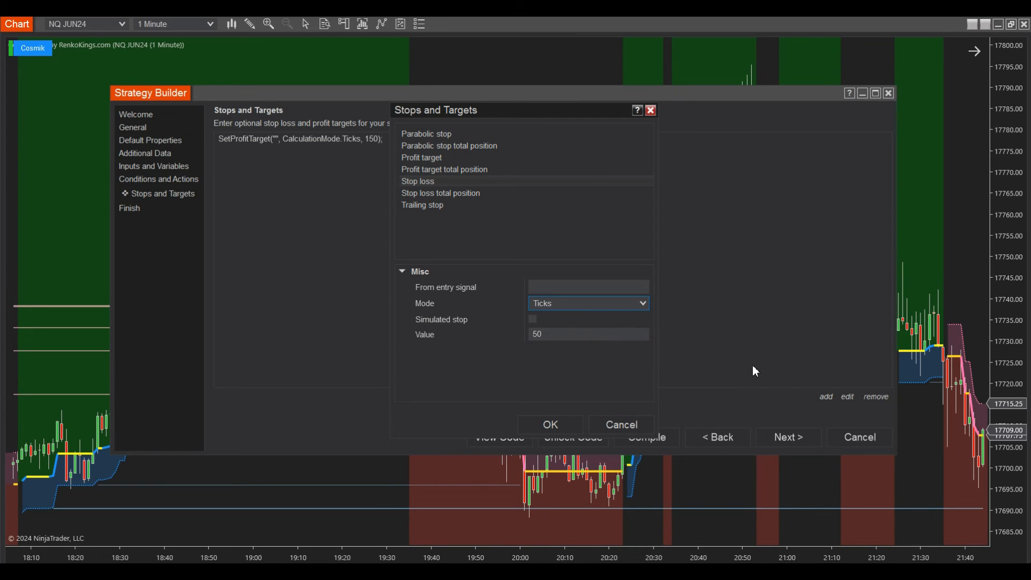
{"action": "left_click", "coordinate": [550, 424]}
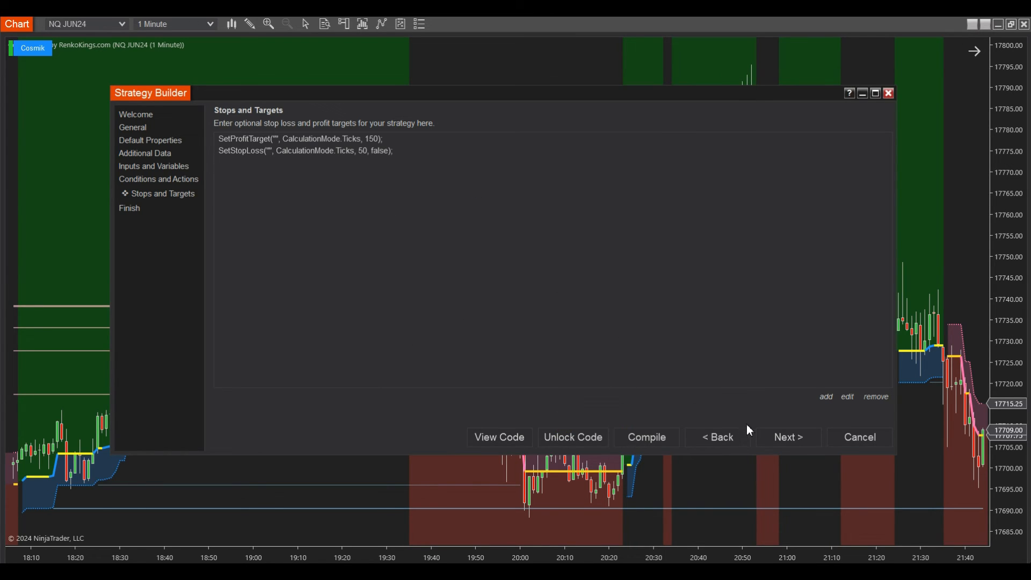
{"action": "left_click", "coordinate": [787, 437]}
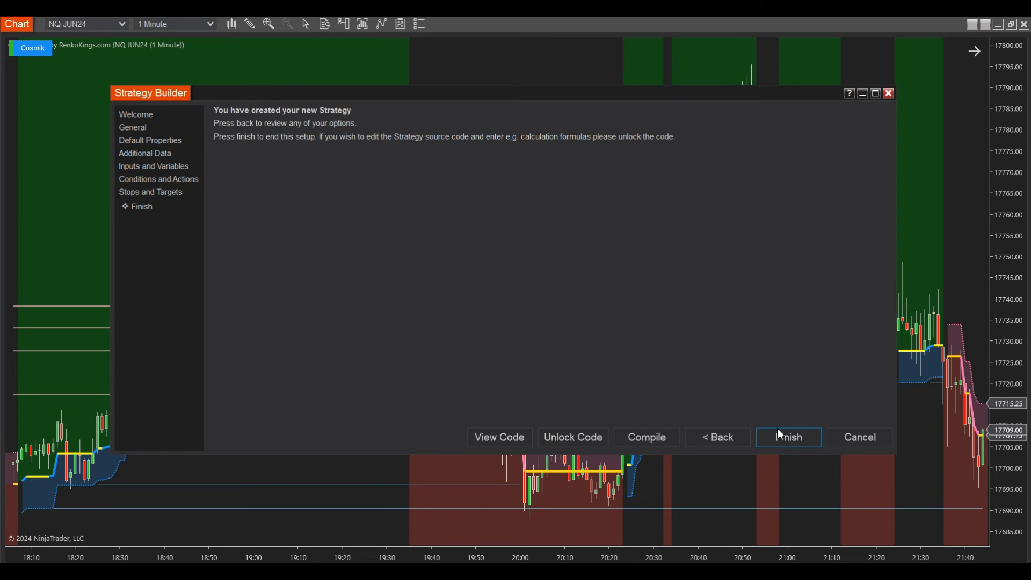
Finish the wizard to save and compile the strategy, returning to the NQ chart
{"action": "left_click", "coordinate": [788, 437]}
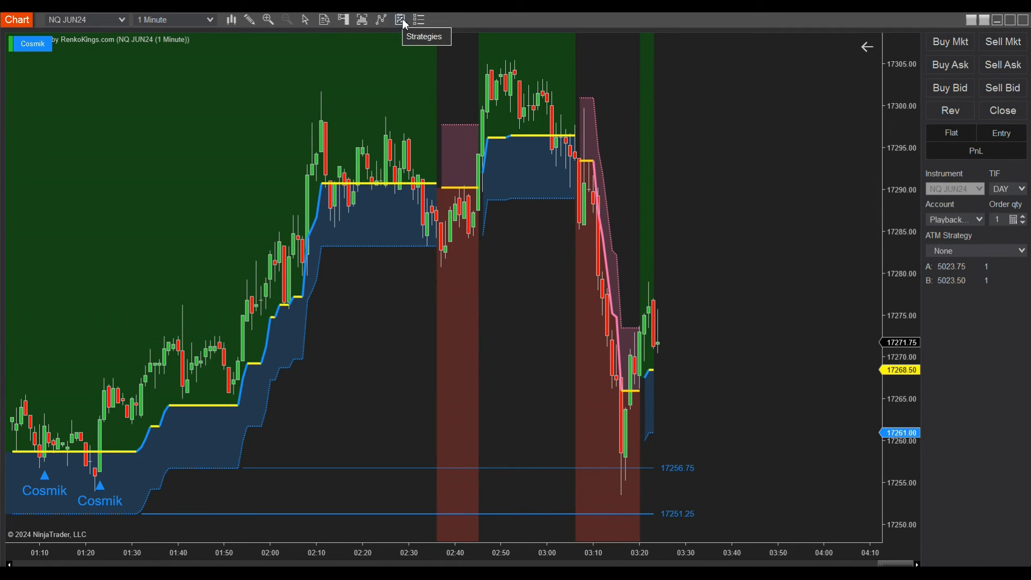
{"action": "mouse_move", "coordinate": [388, 93]}
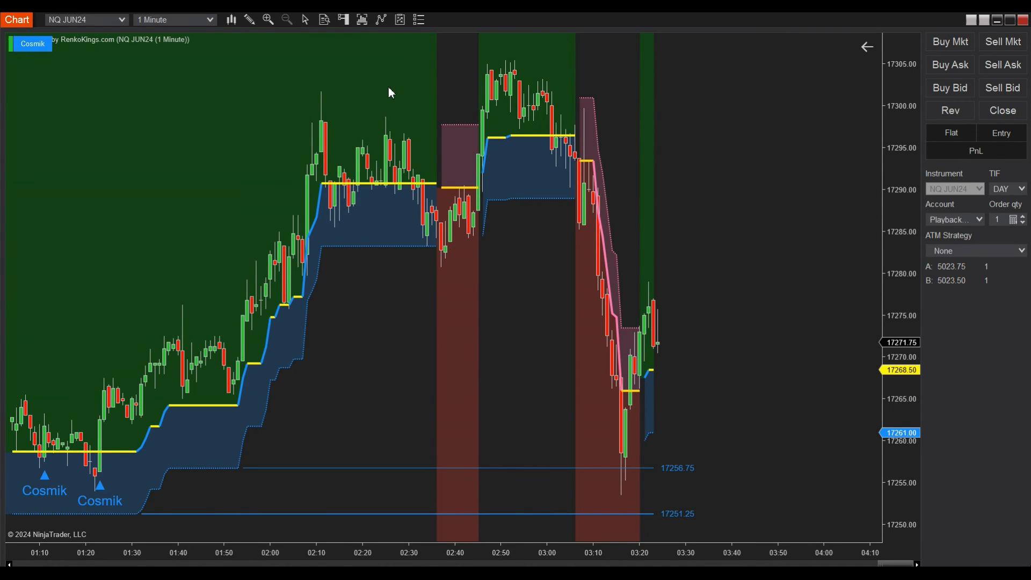
Enable the CosmikZTPGrace strategy on the NQ JUN24 chart via the Strategies dialog
{"action": "right_click", "coordinate": [388, 92]}
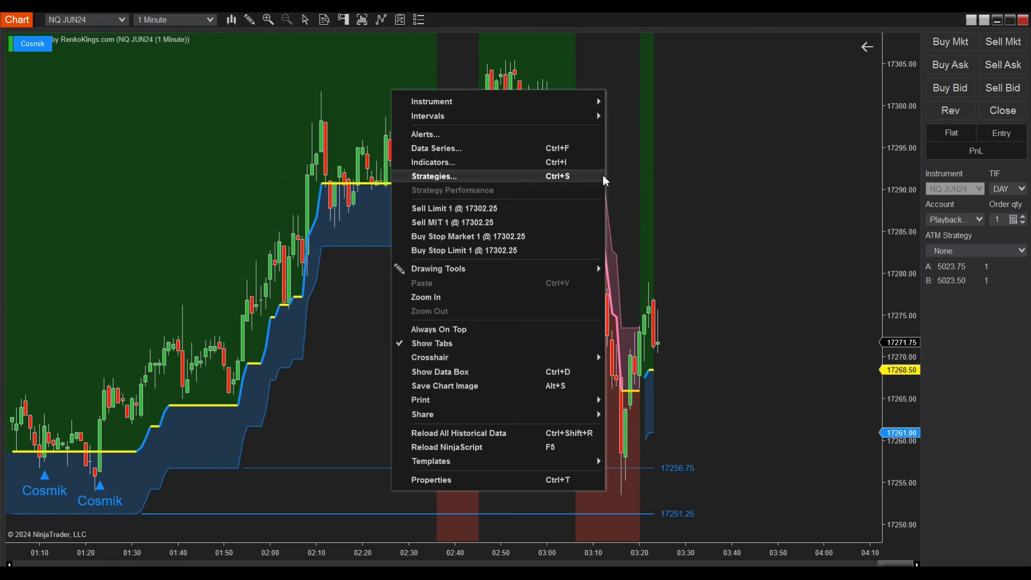
{"action": "left_click", "coordinate": [434, 176]}
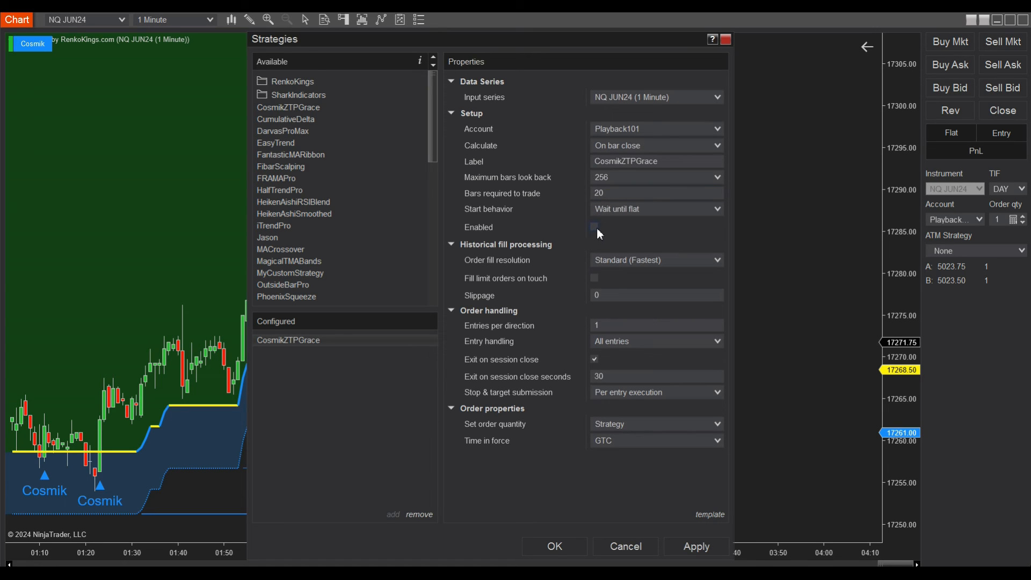
{"action": "left_click", "coordinate": [594, 227]}
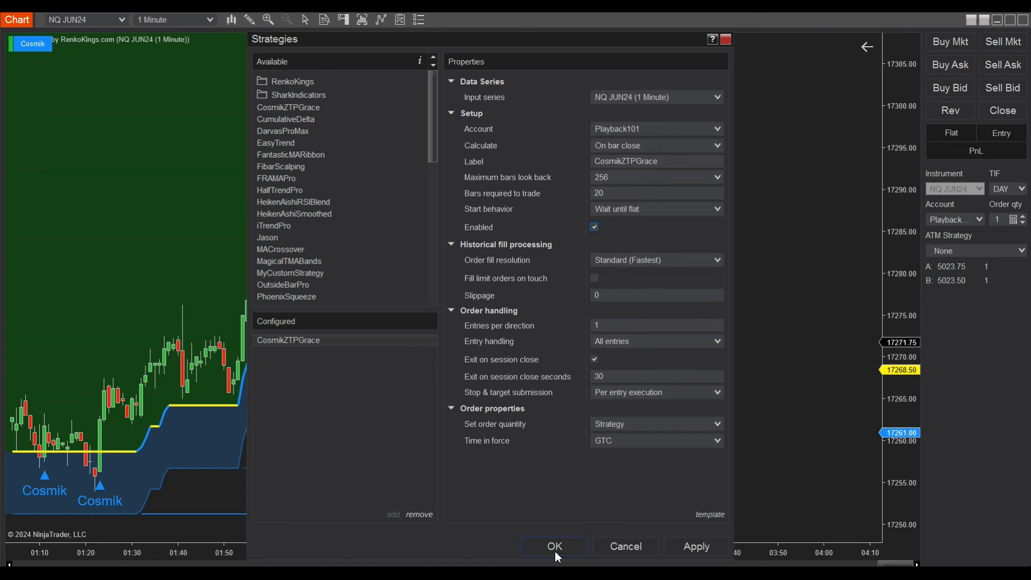
{"action": "left_click", "coordinate": [554, 546]}
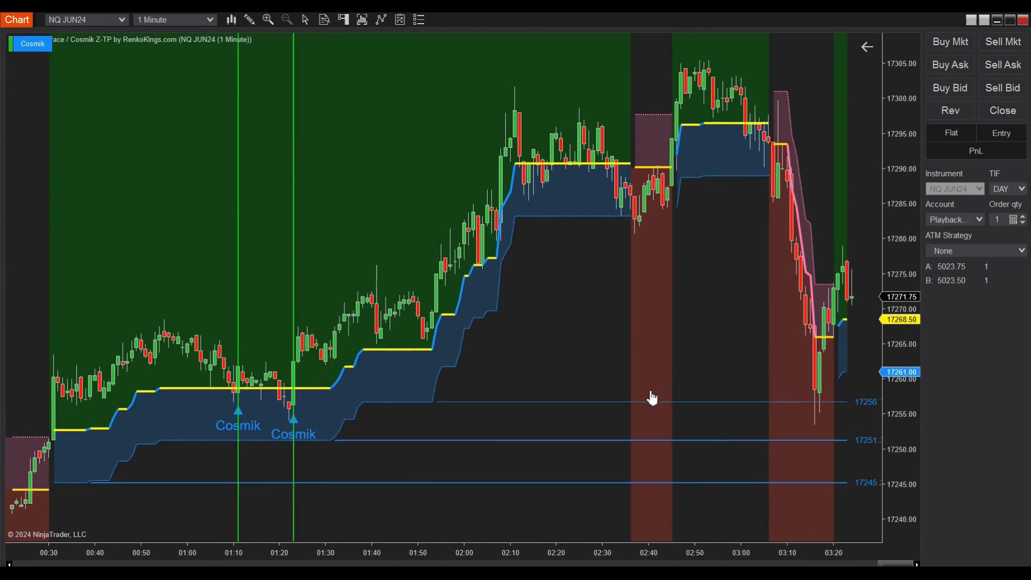